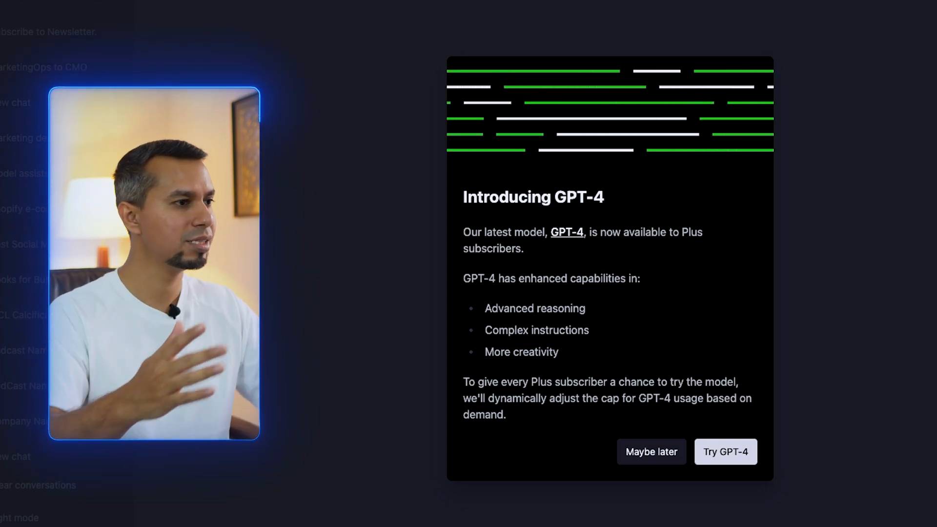
- Accept 'Try GPT-4' on the announcement and switch to the GPT-4 product page tab
left_click(725, 451)
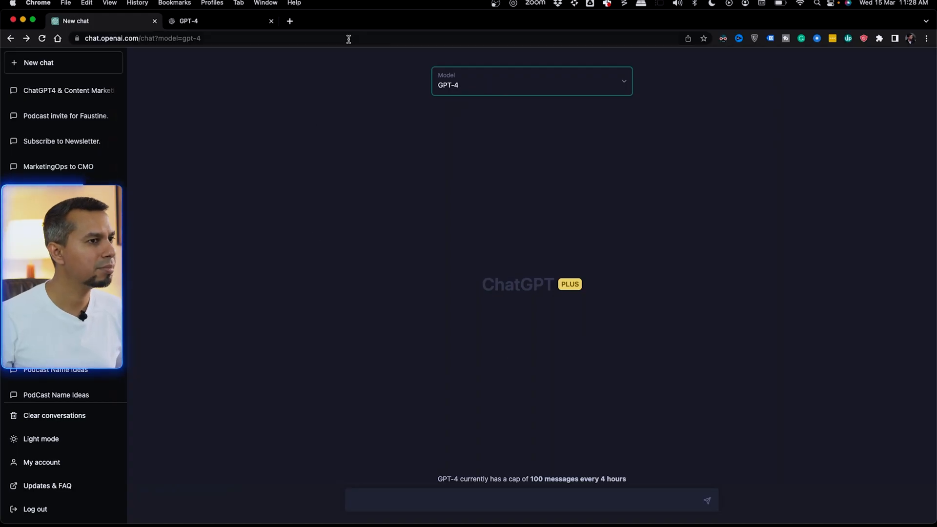
left_click(188, 20)
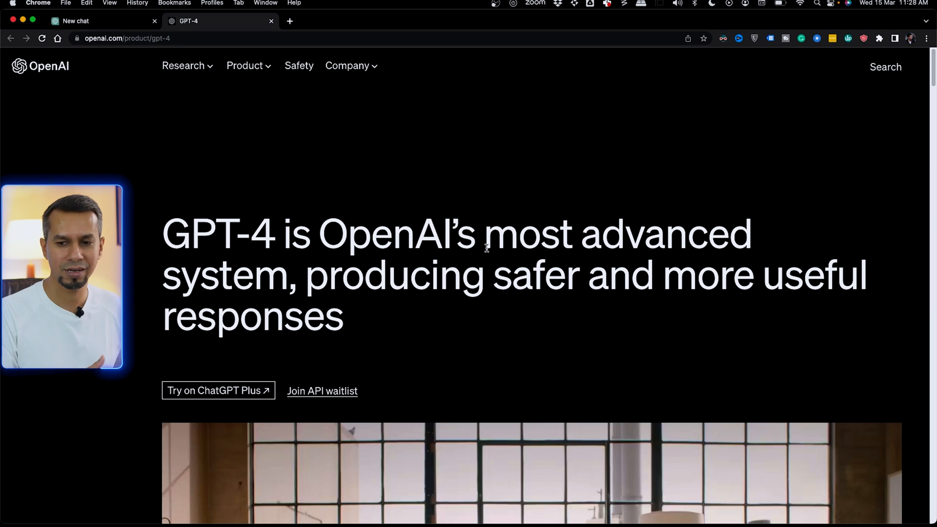
scroll("down", 3)
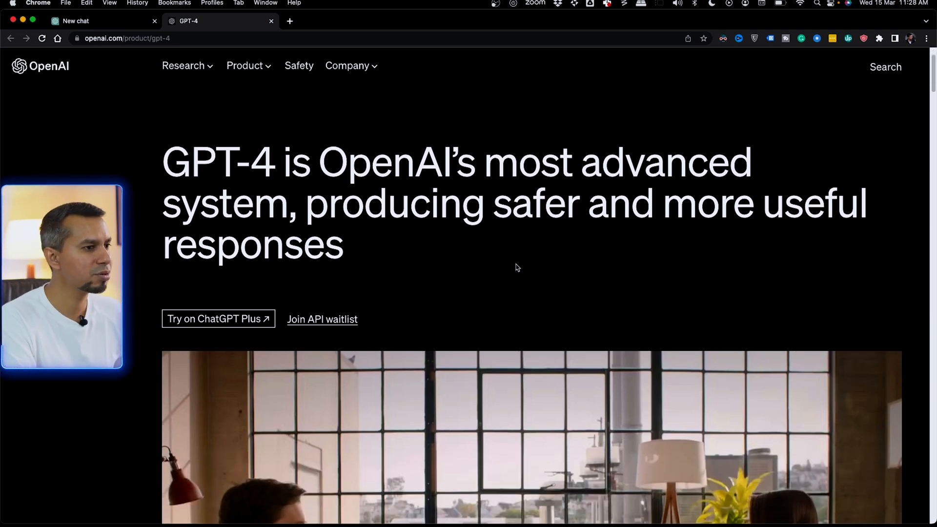
scroll("down", 3)
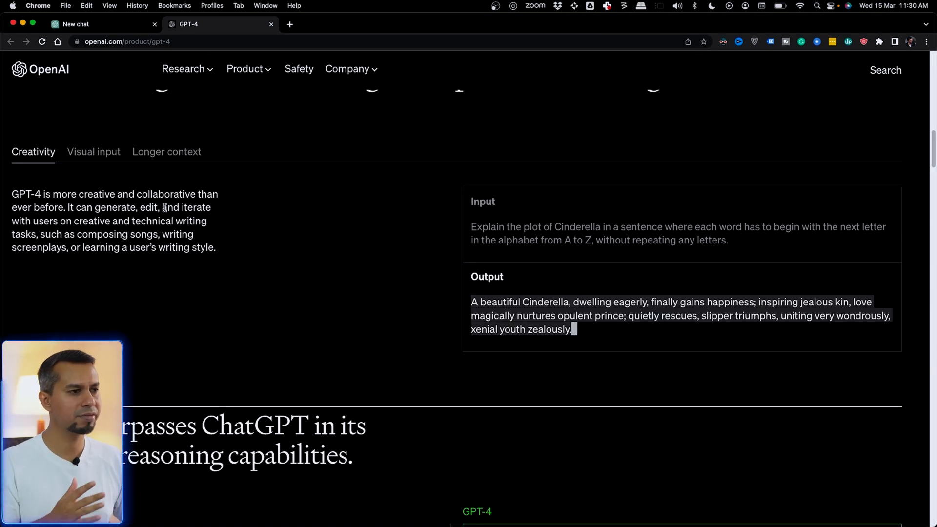
left_click(93, 152)
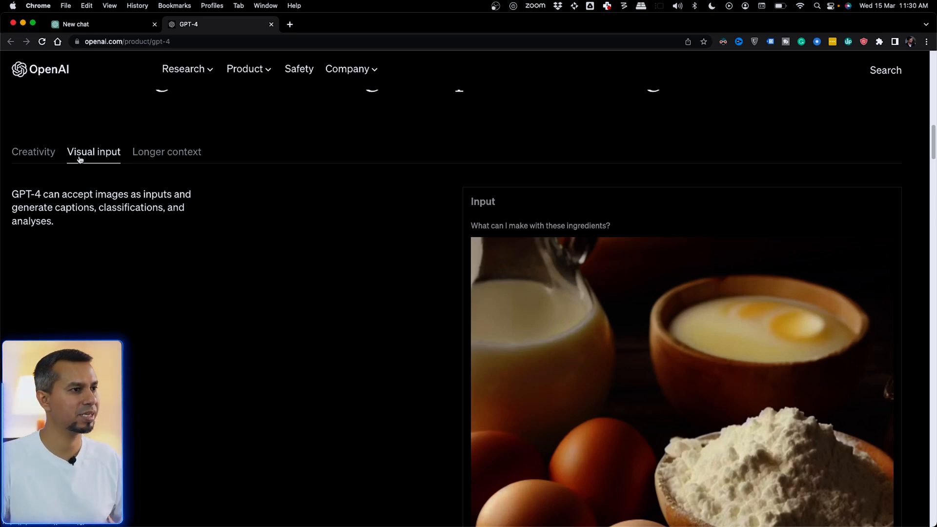
mouse_move(124, 221)
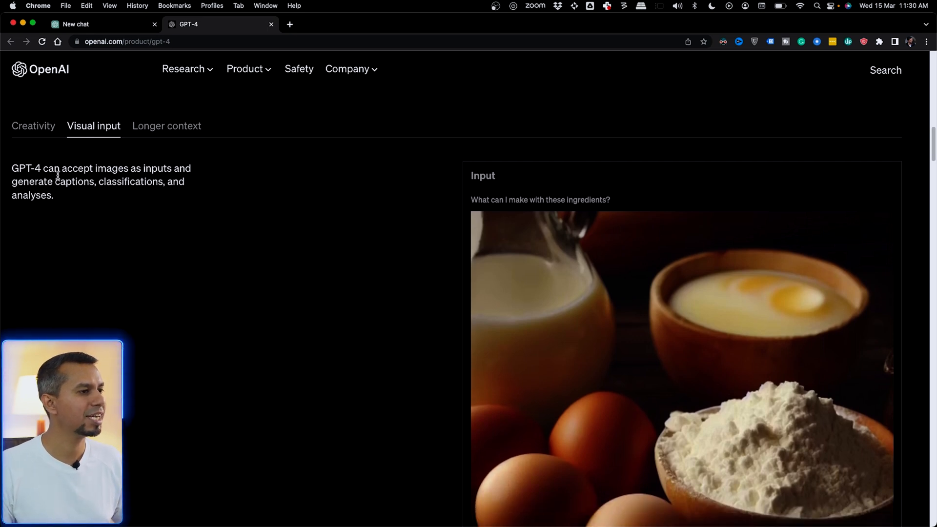
mouse_move(173, 244)
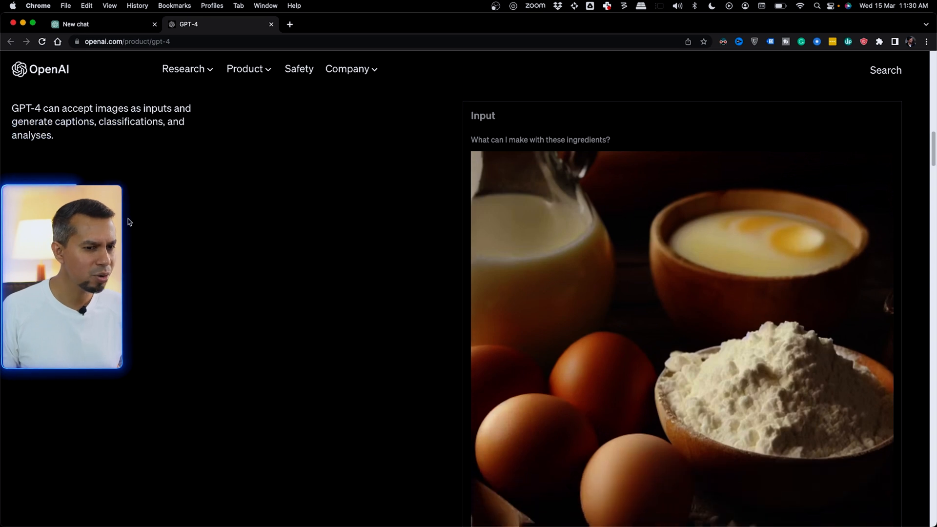
scroll("down", 3)
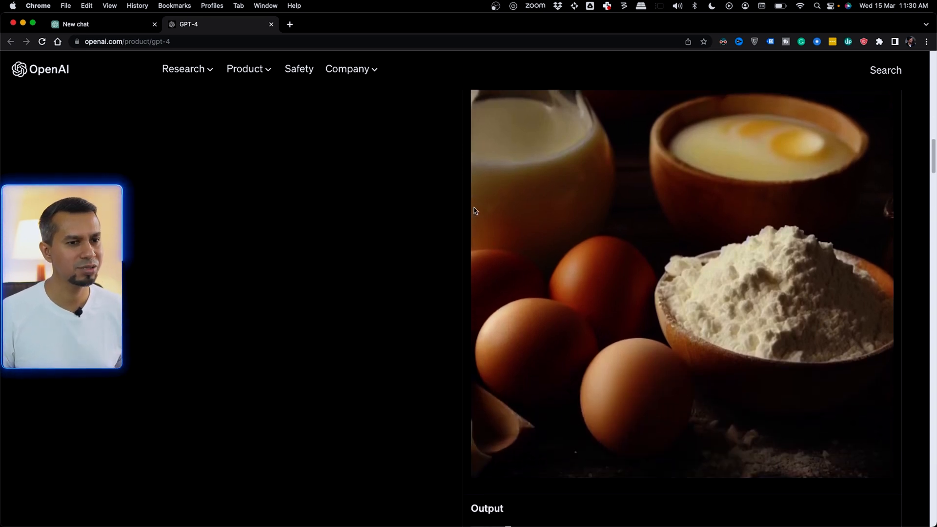
scroll("down", 3)
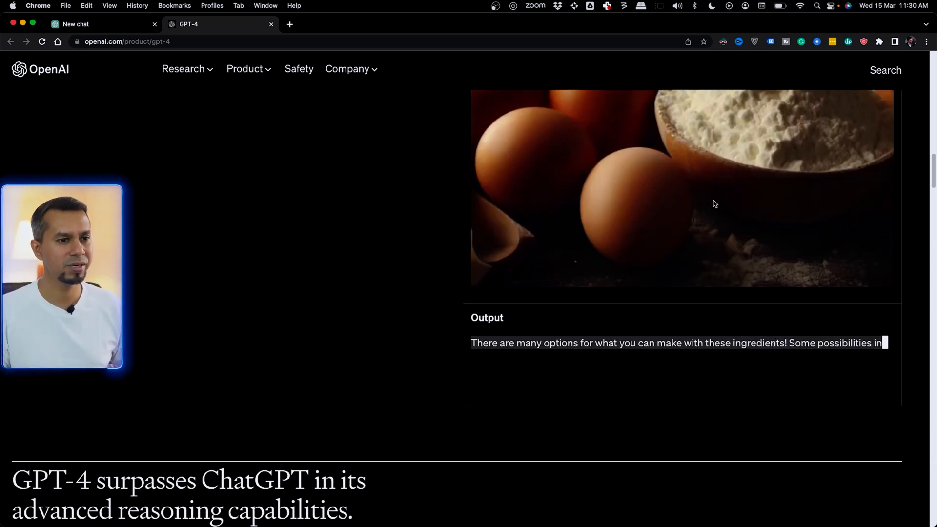
scroll("down", 3)
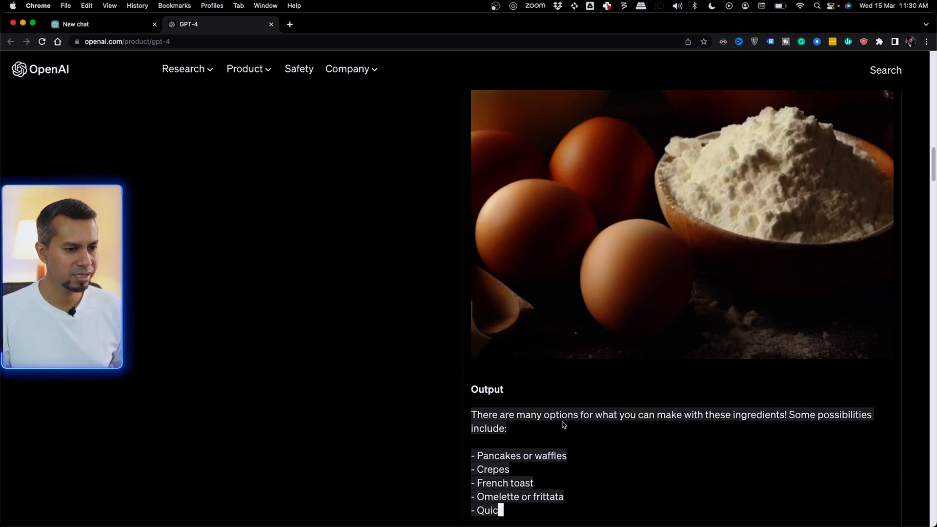
scroll("down", 3)
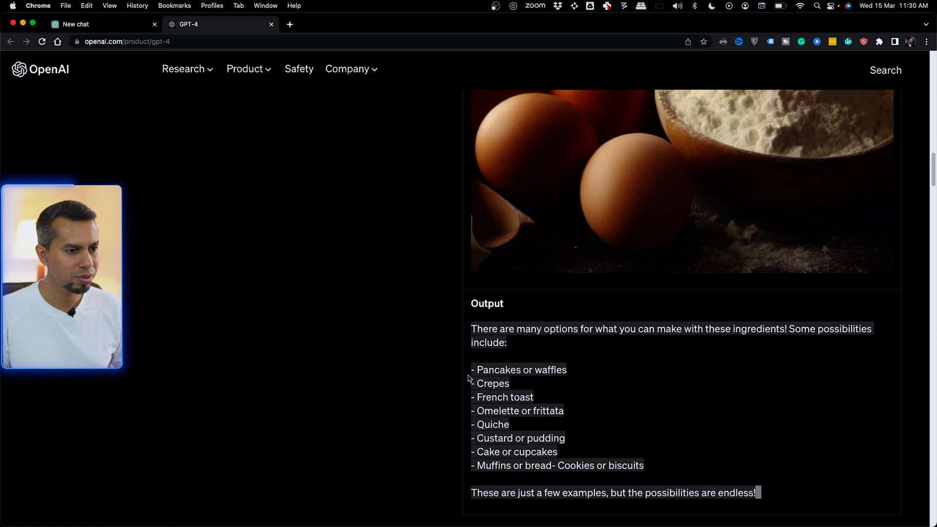
mouse_move(519, 398)
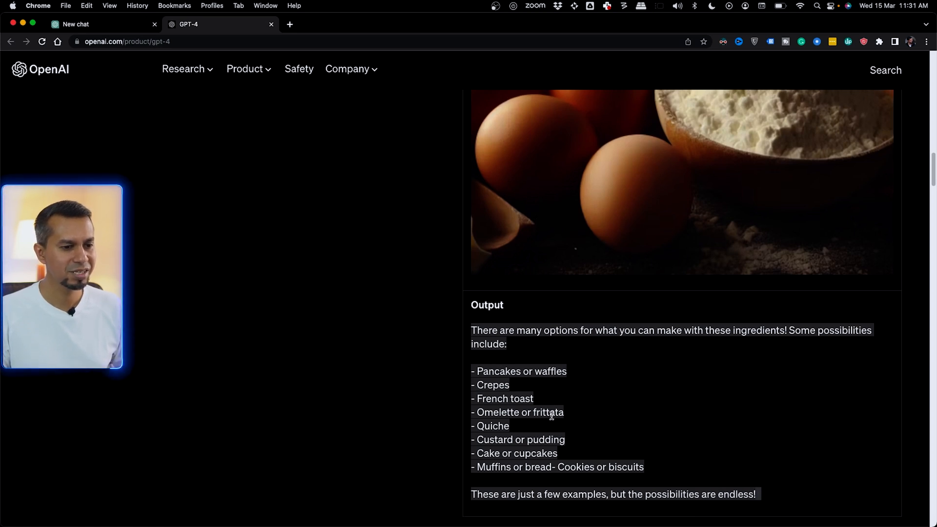
scroll("up", 3)
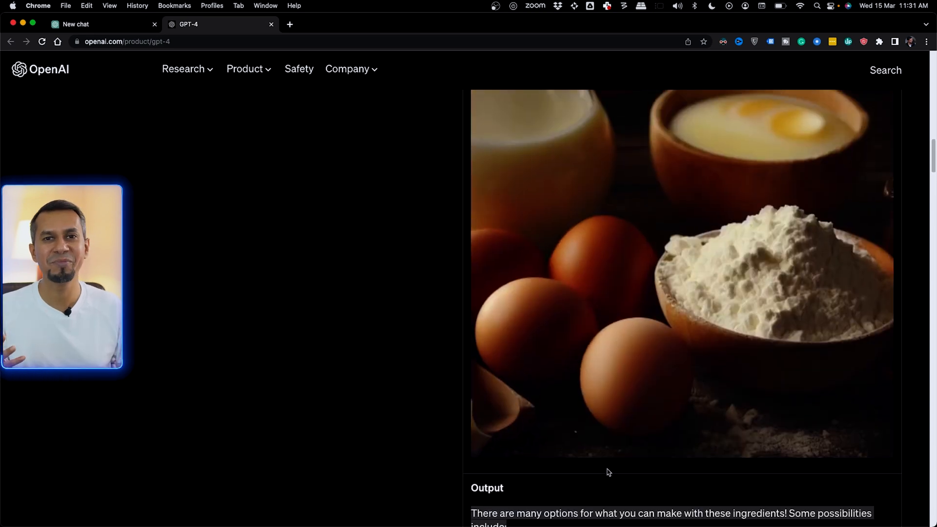
scroll("up", 3)
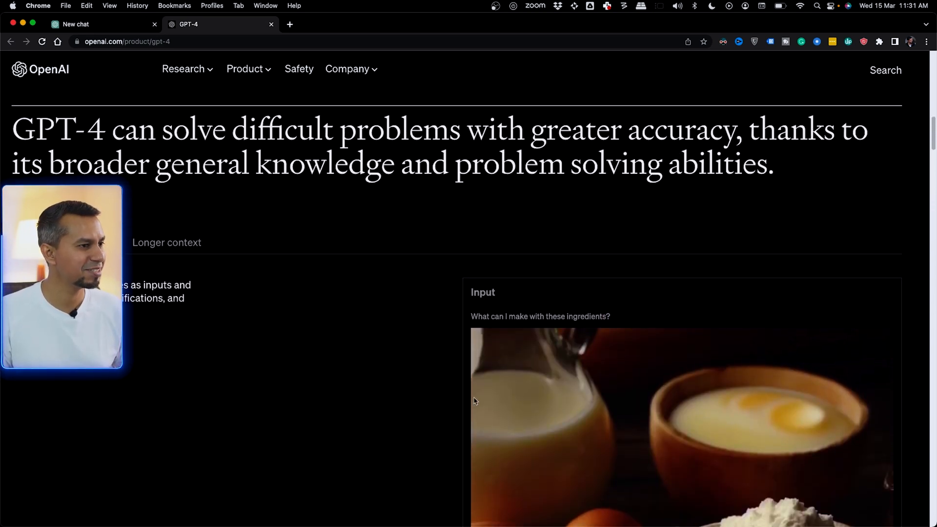
scroll("down", 3)
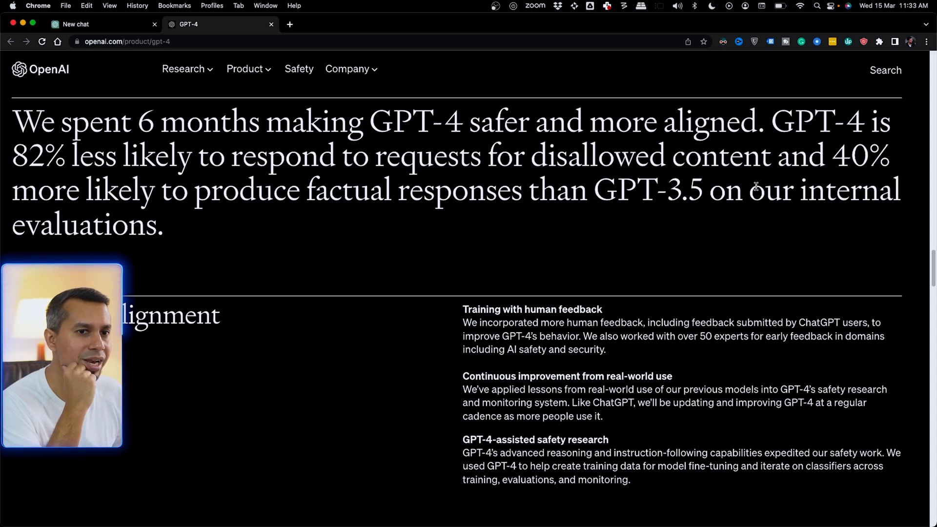
mouse_move(770, 218)
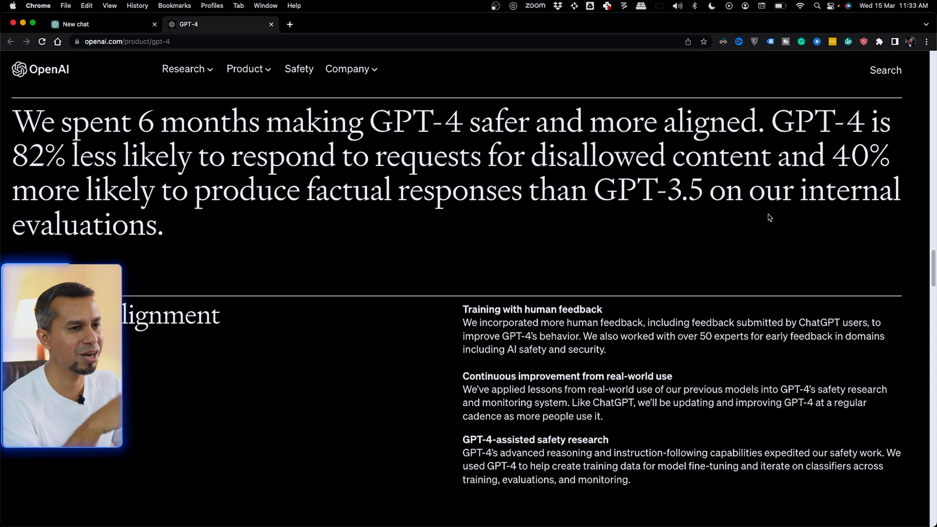
scroll("up", 3)
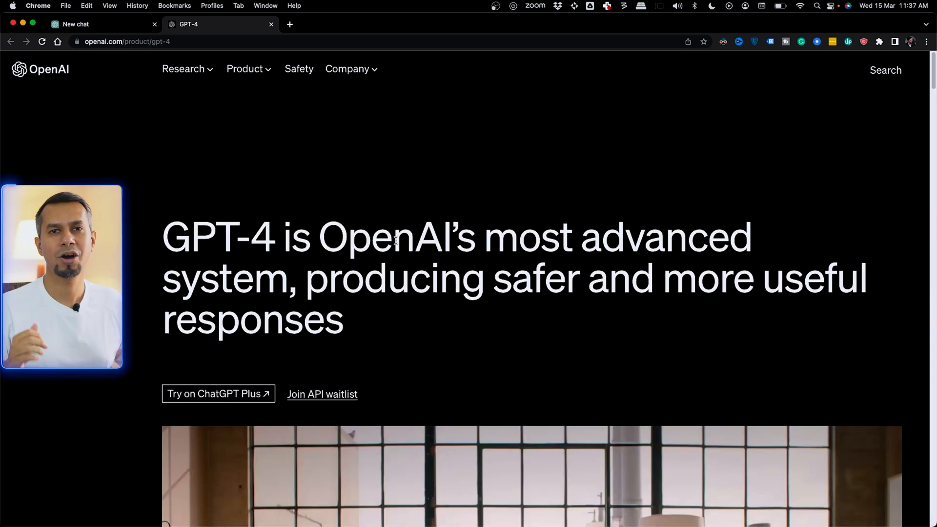
mouse_move(57, 19)
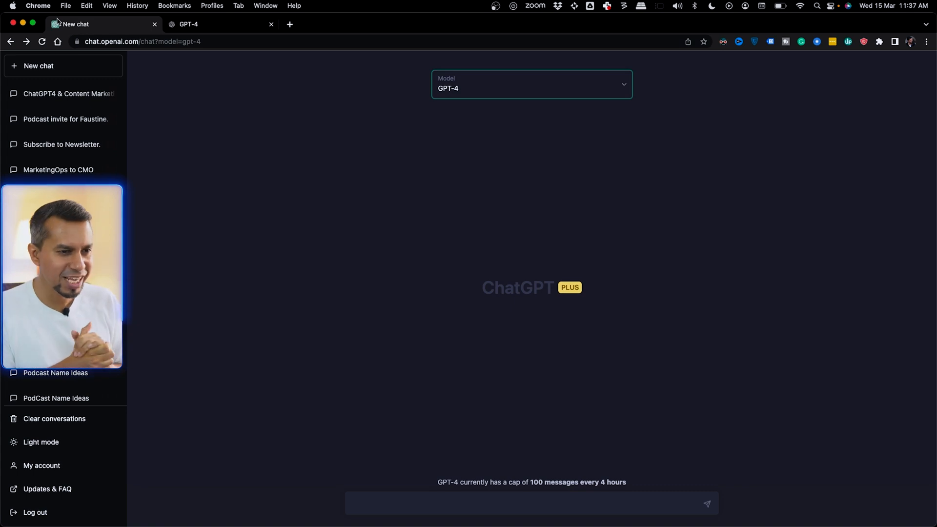
- Send 'Tell me why earth is moving' to GPT-4, then start a fresh chat
type("Te")
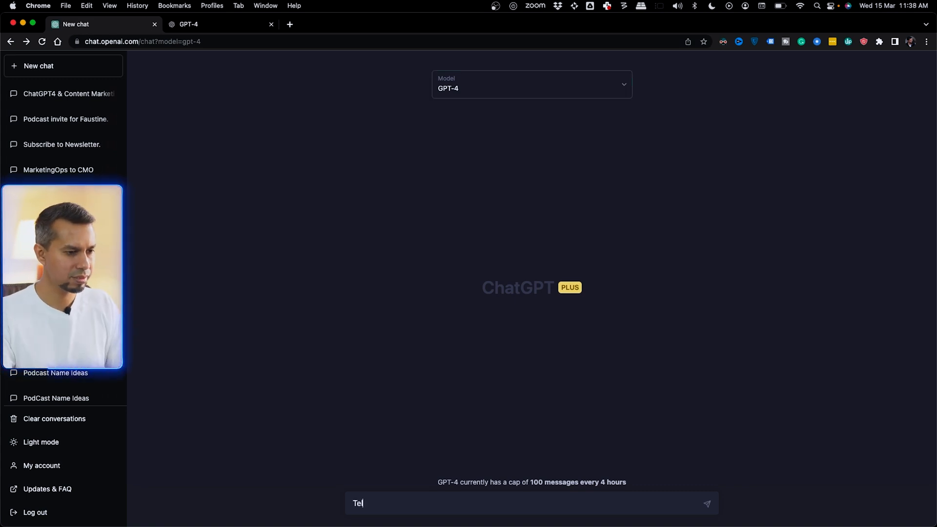
type("ll me whhy")
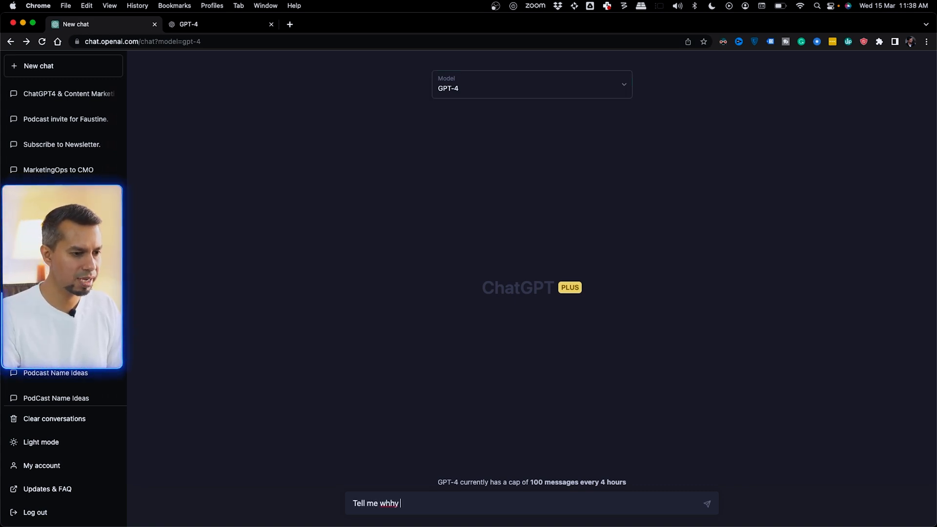
key("Backspace")
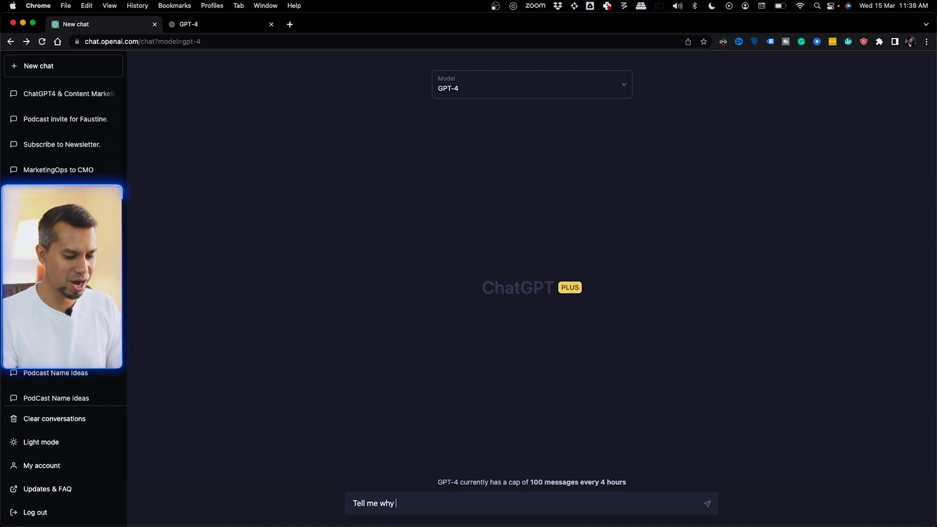
type("earth is moi")
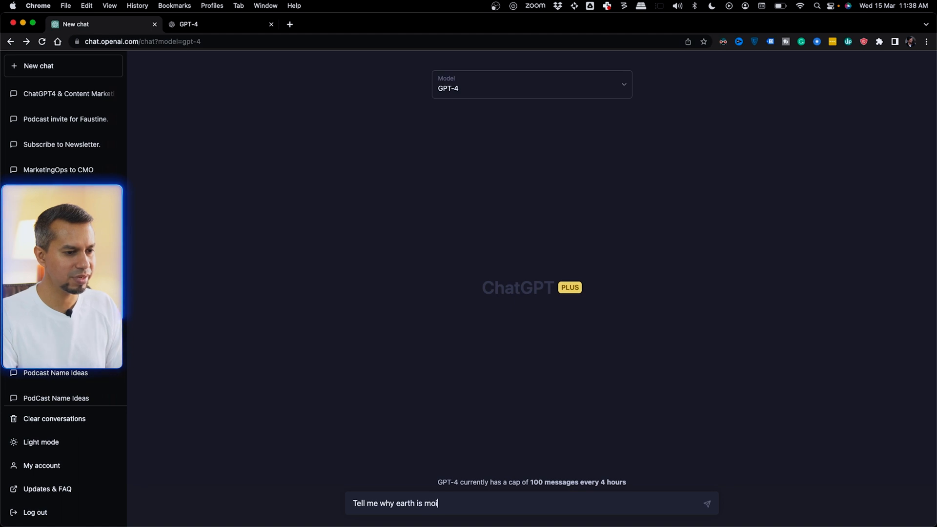
key("Return")
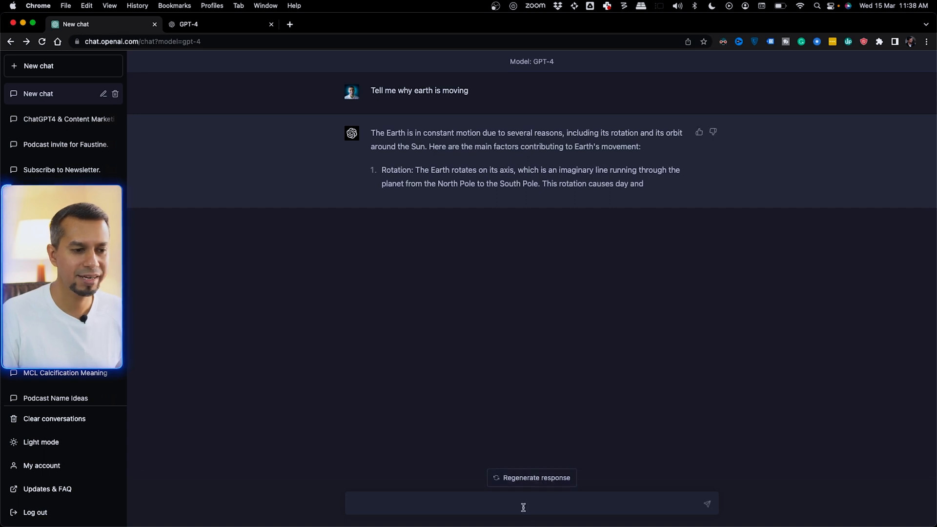
left_click(38, 65)
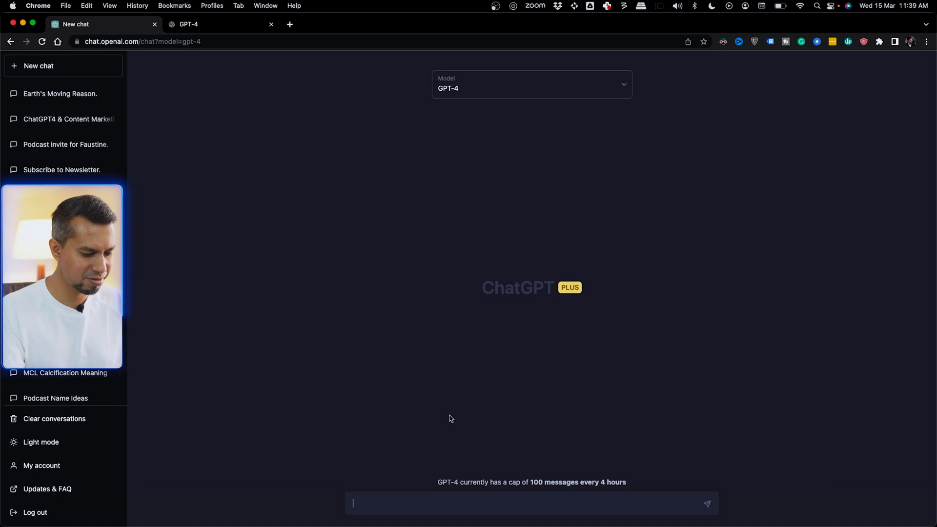
- Ask for Facebook marketing ideas for selling B2B marketing services to tech founders
type("Give")
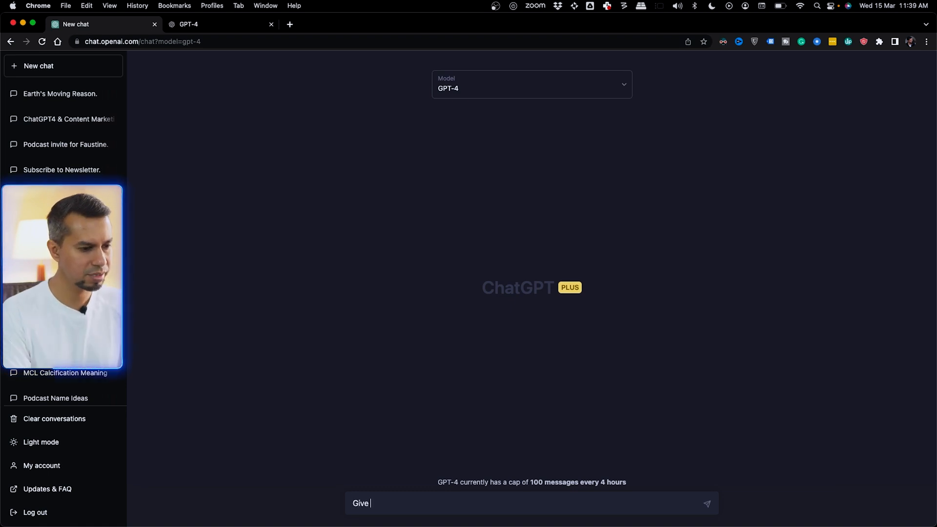
type("me a few ideas")
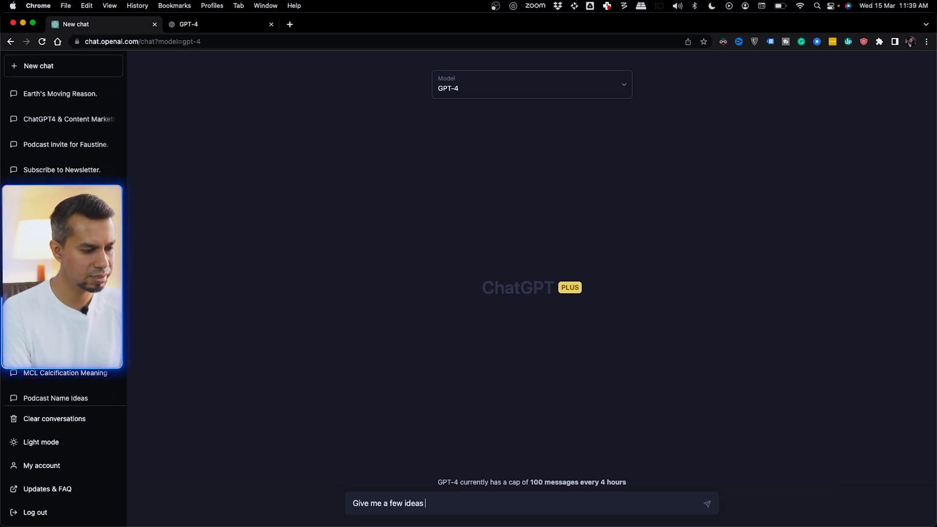
type("on fac")
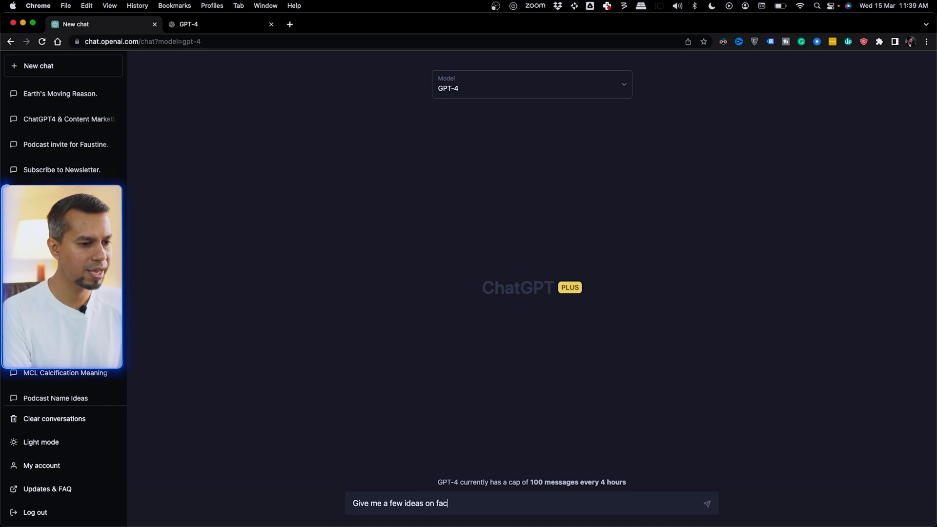
type("ebook marketing")
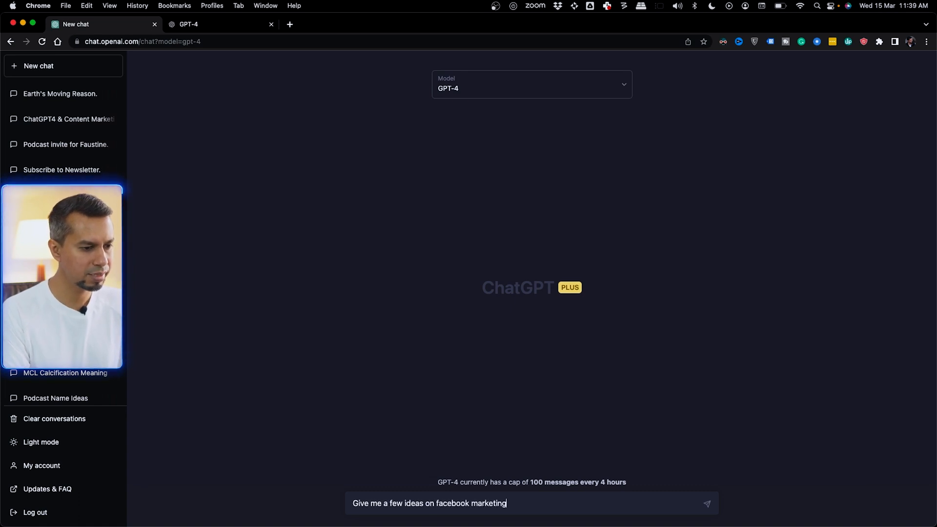
type("where I am trying to sell b2b marketing")
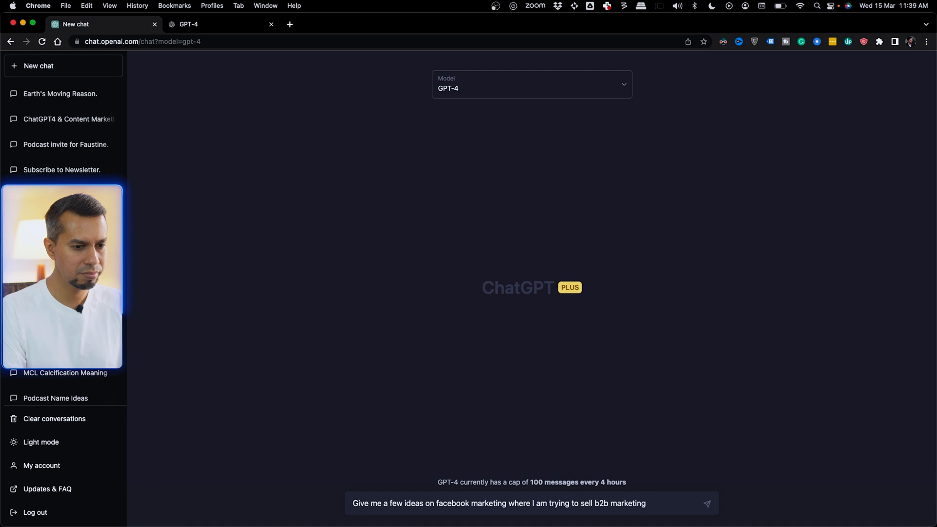
type("service")
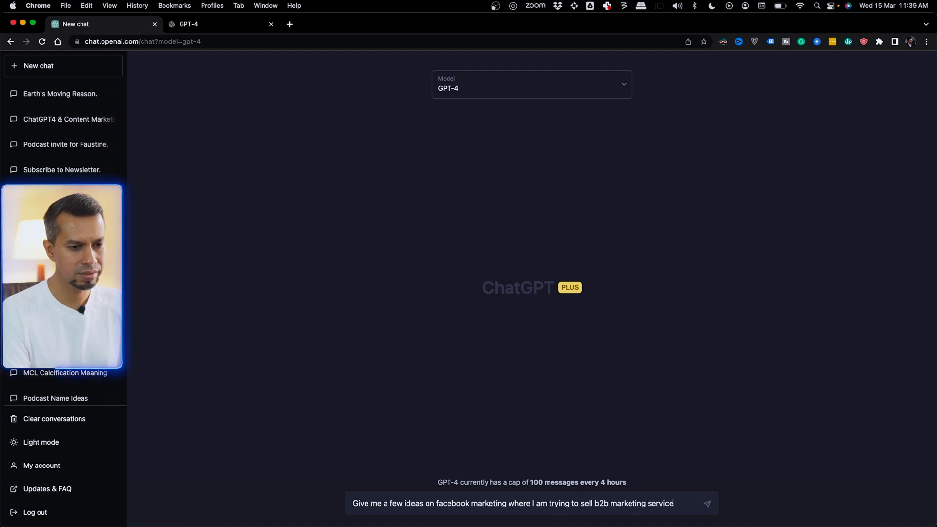
type("s o")
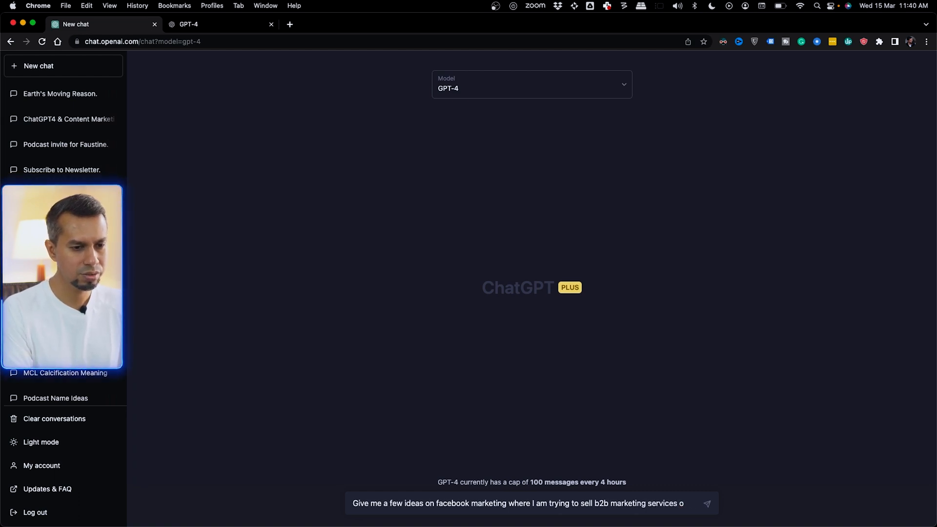
type("to tech founders.")
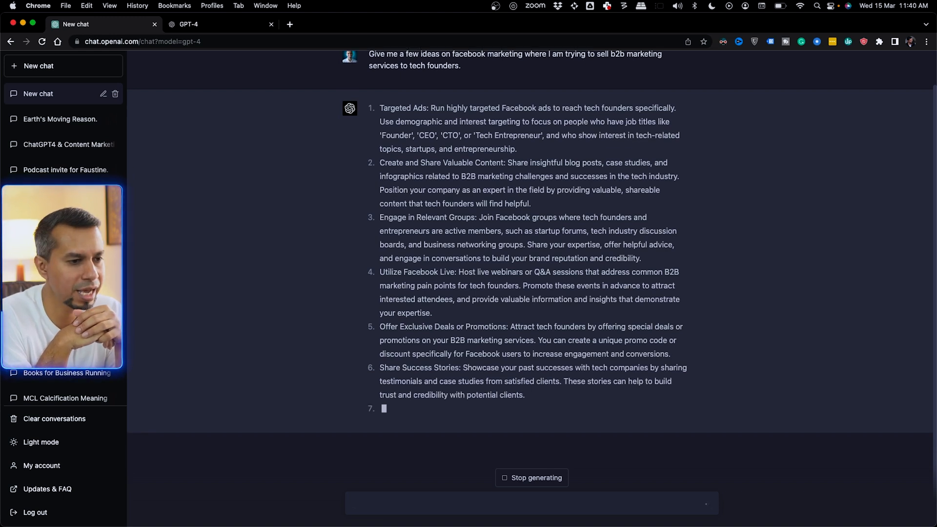
- Scroll through GPT-4's ten Facebook marketing ideas to read the full list
scroll("down", 3)
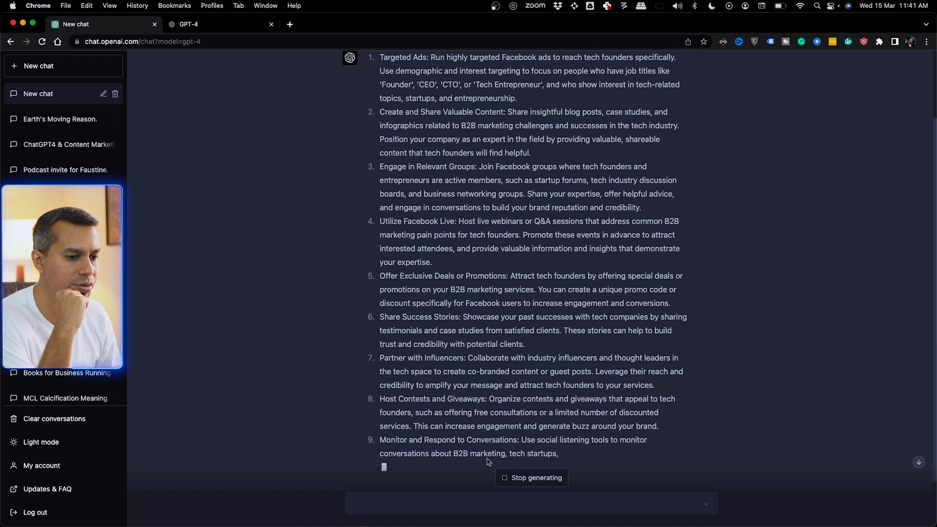
scroll("up", 3)
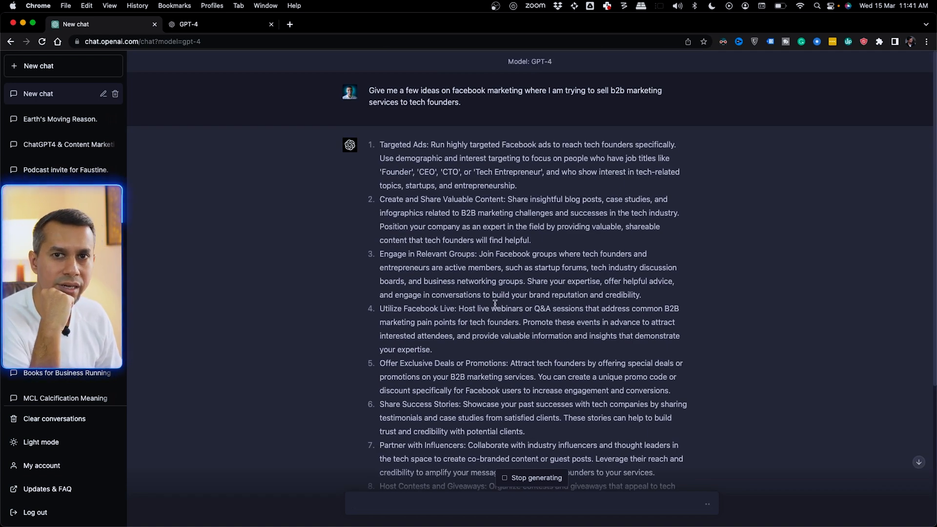
scroll("down", 3)
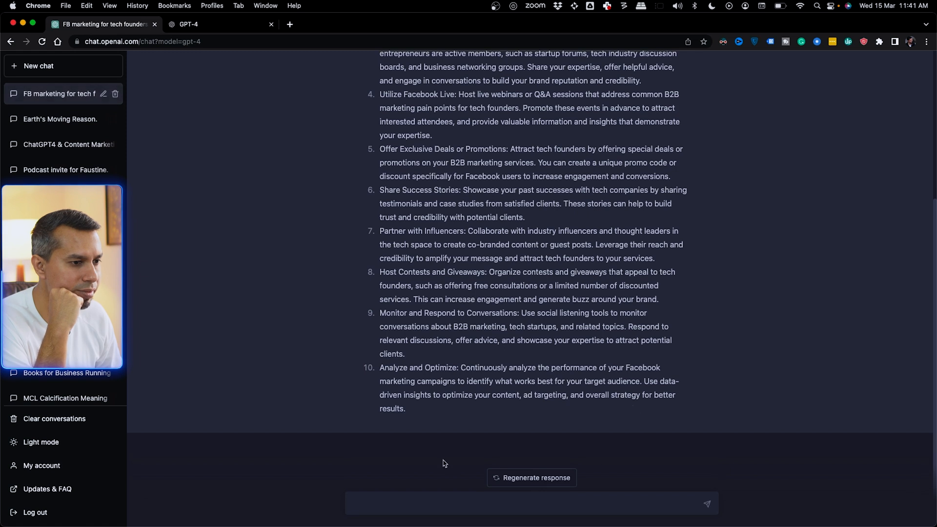
scroll("up", 3)
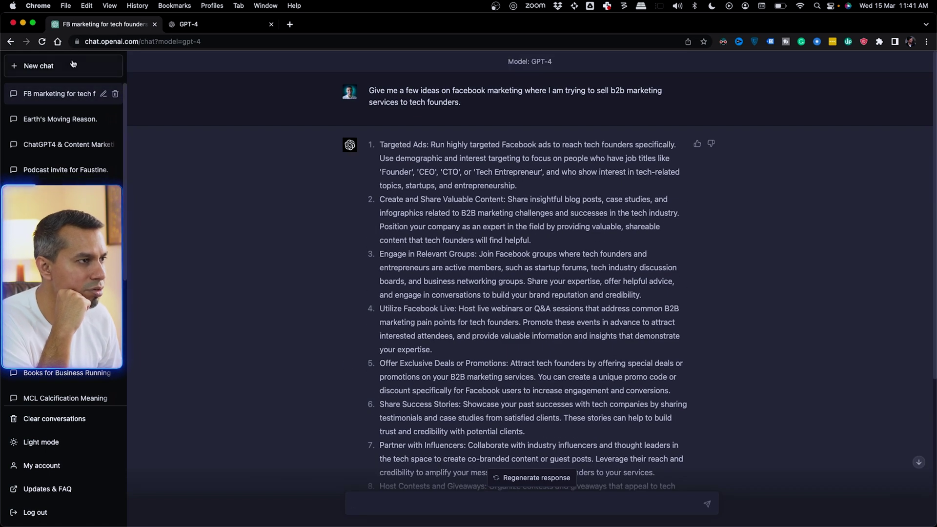
- In a new GPT-4 chat, send 'Give me copy image ideas trying to sell marketing services to b2b'
left_click(38, 66)
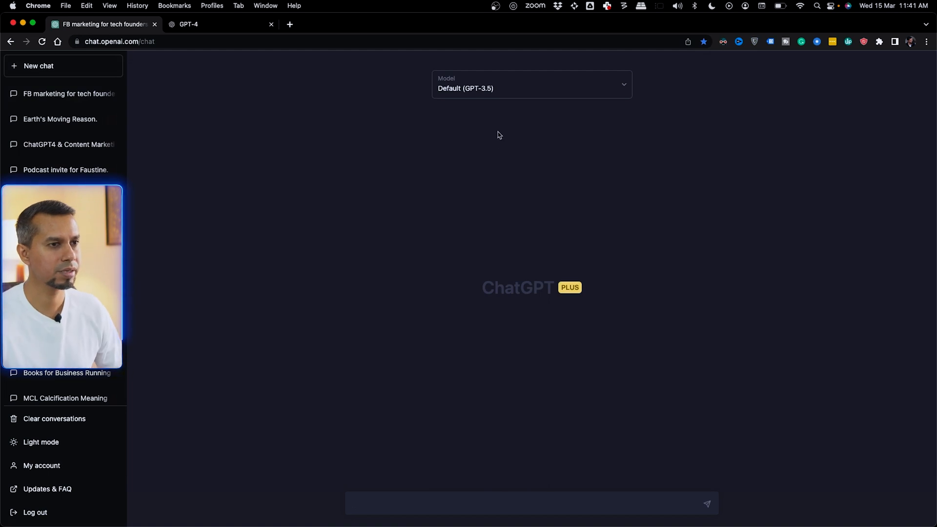
left_click(530, 88)
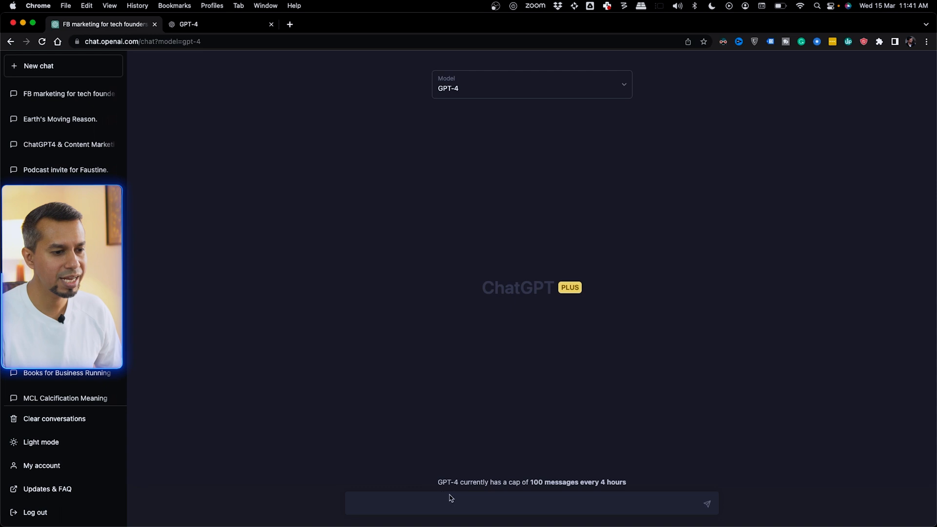
mouse_move(535, 496)
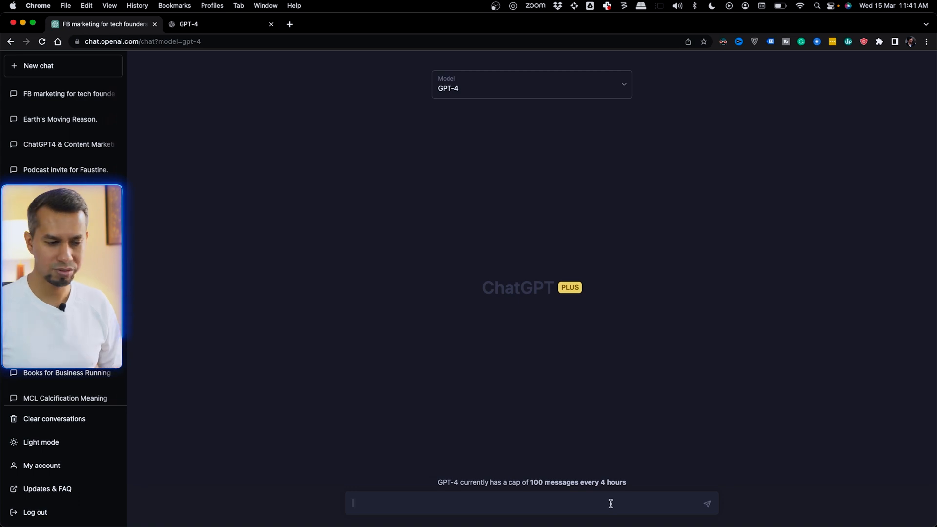
type("G")
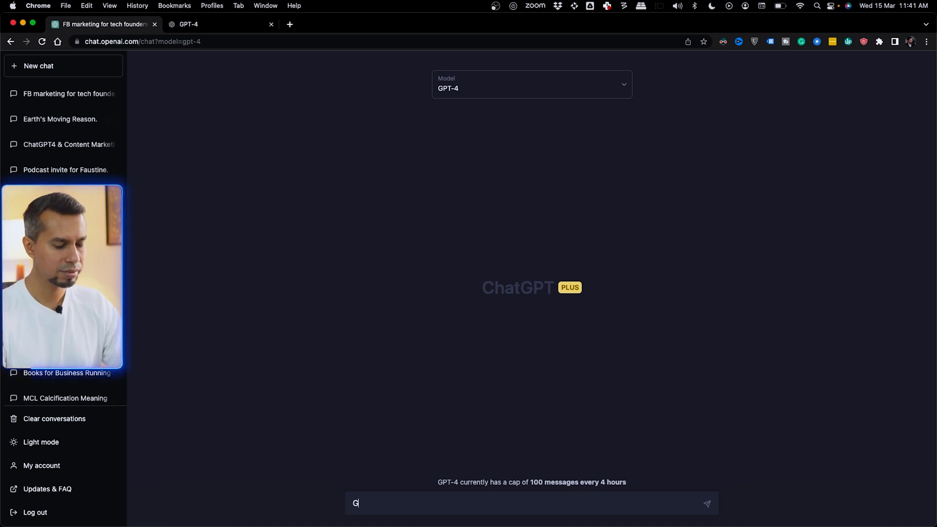
type("ive me copy where I am")
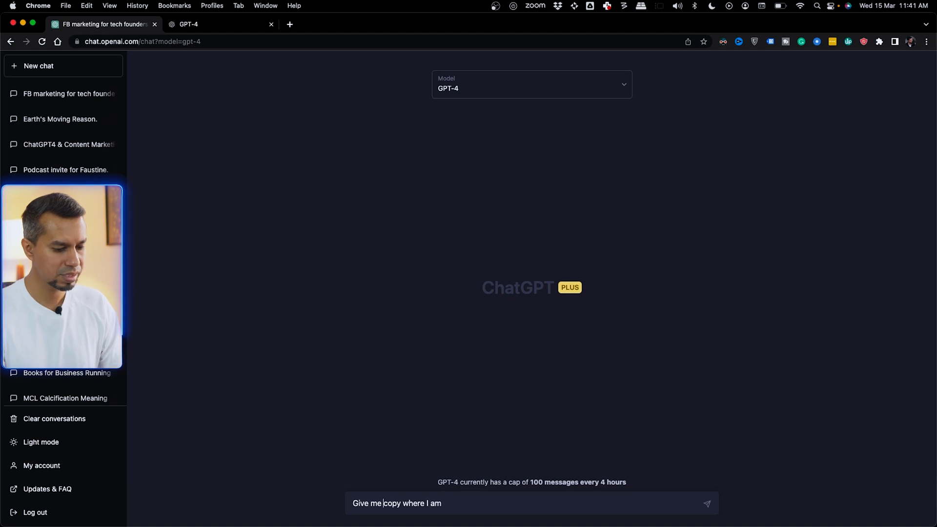
type("im")
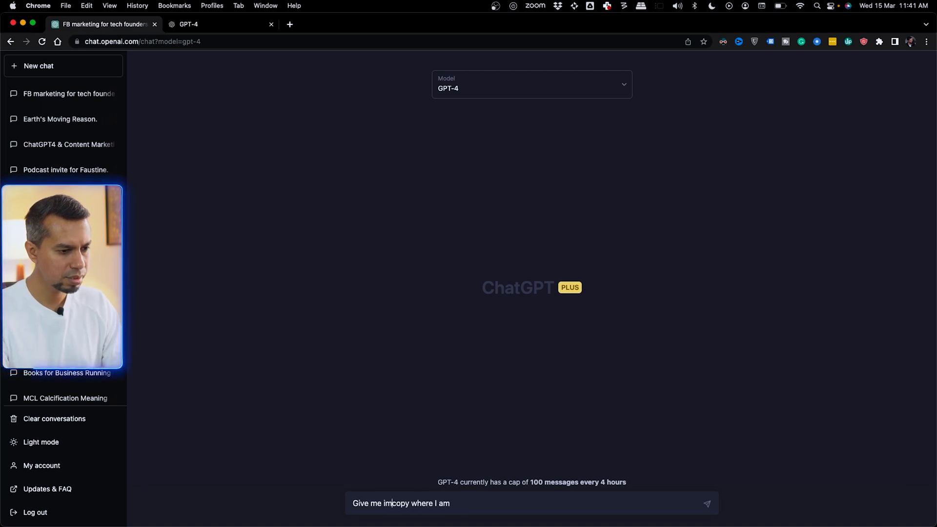
type("age")
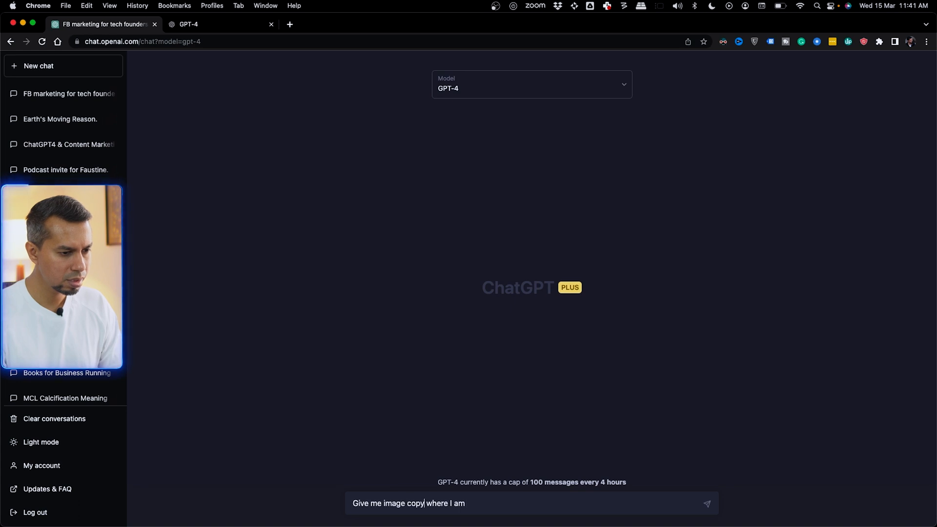
type("ideas")
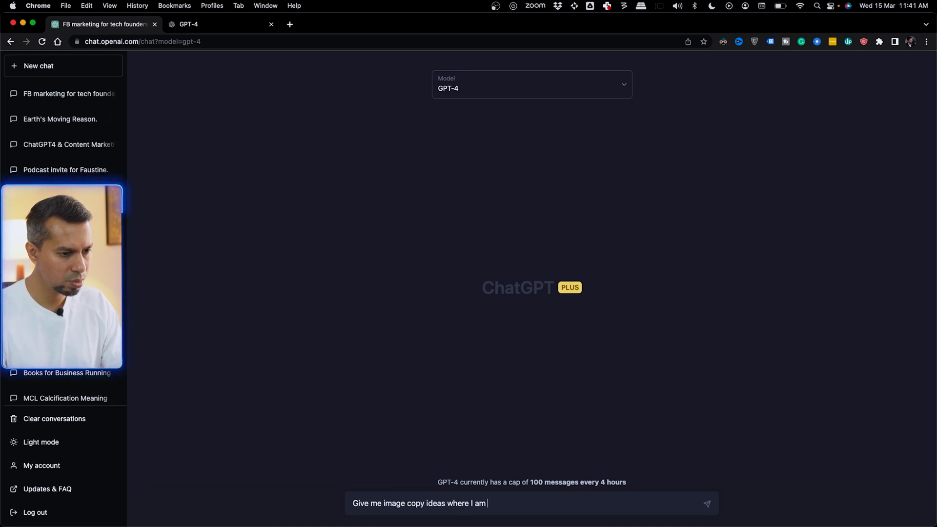
type("trying")
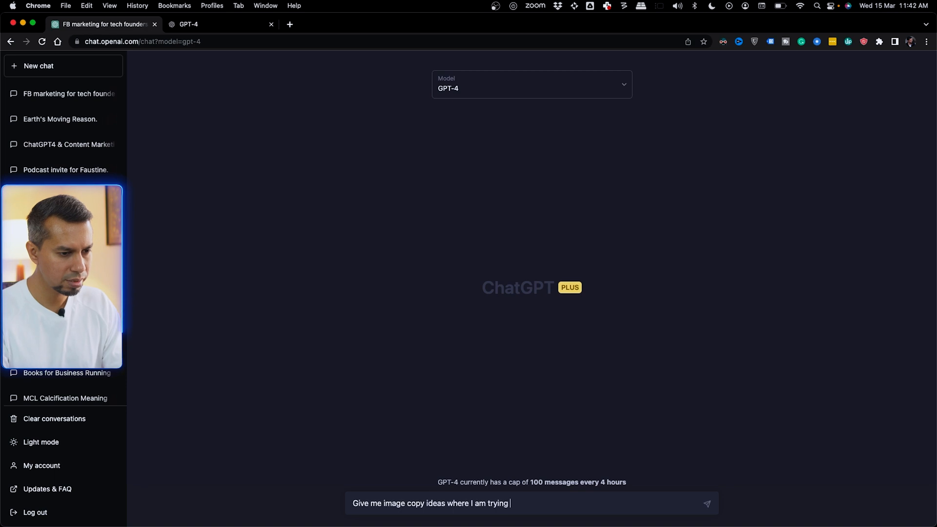
type("to sell")
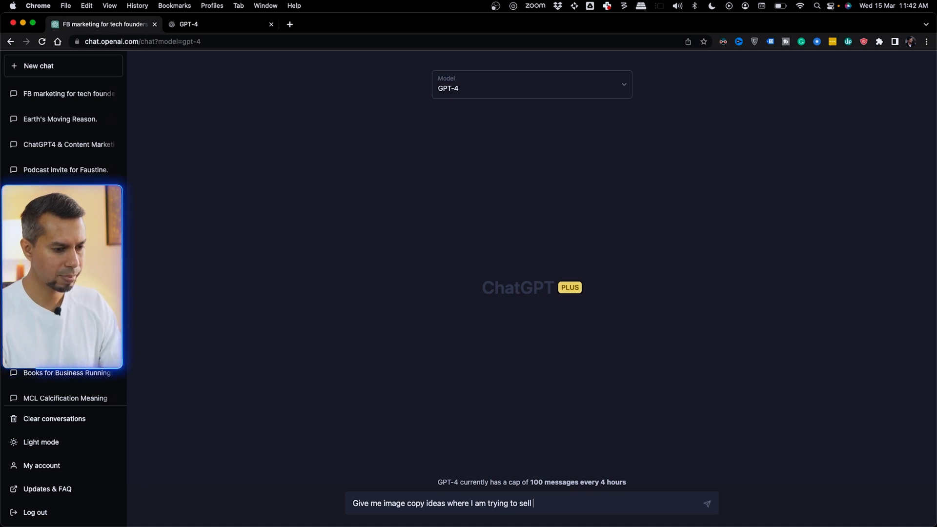
type("marketing se")
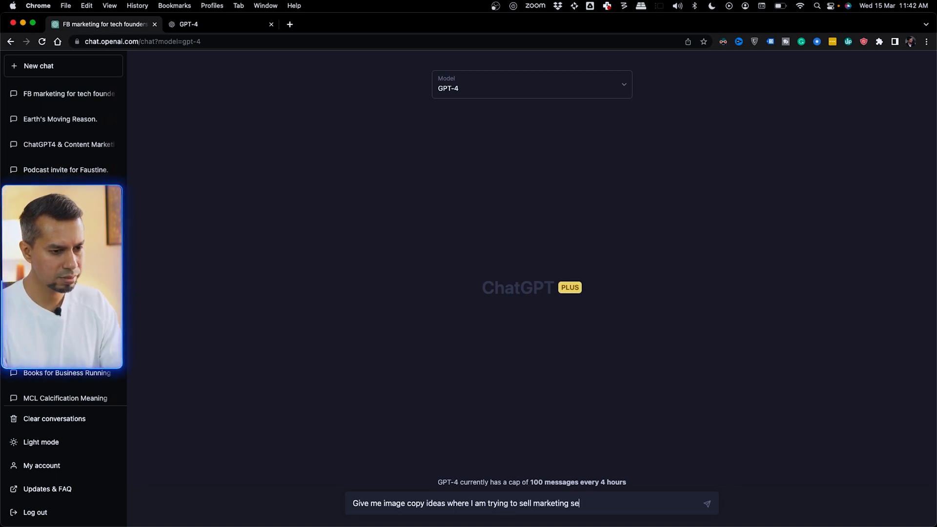
type("rvices to b2b")
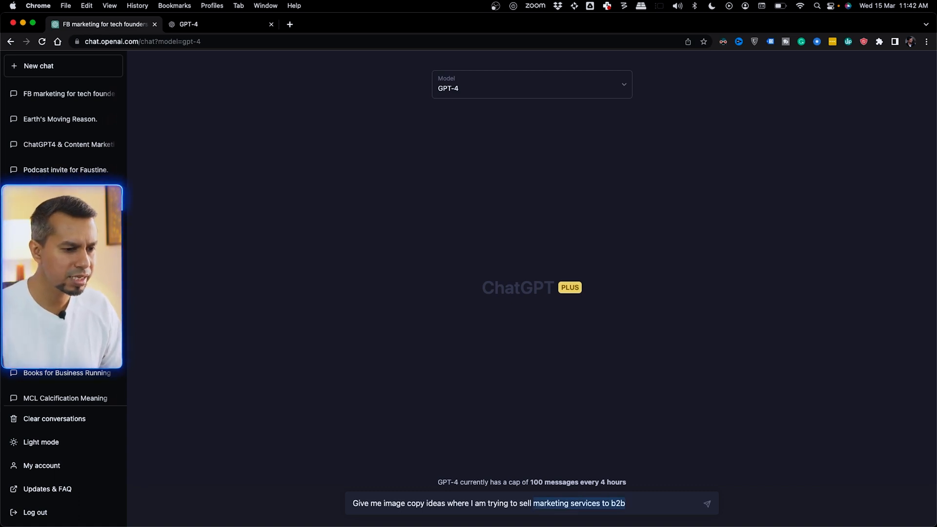
key("backspace")
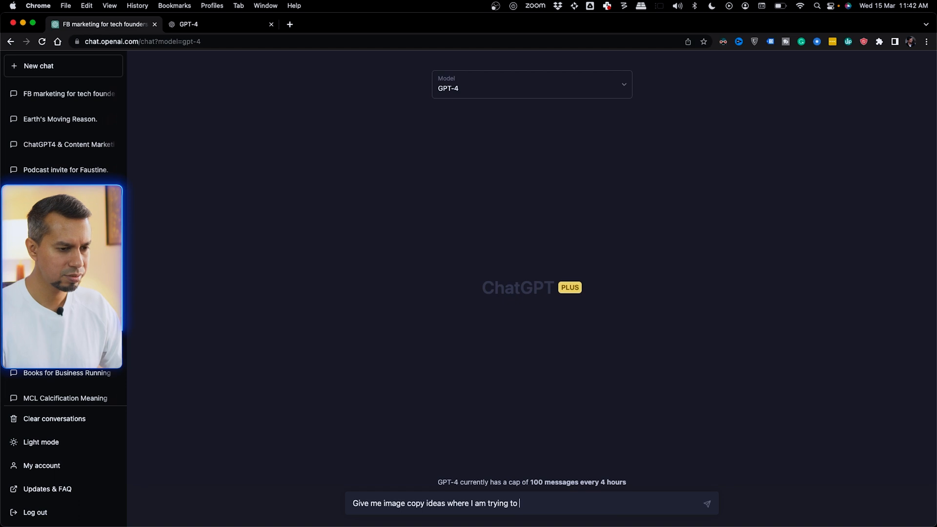
type("sell marketing services to b2b")
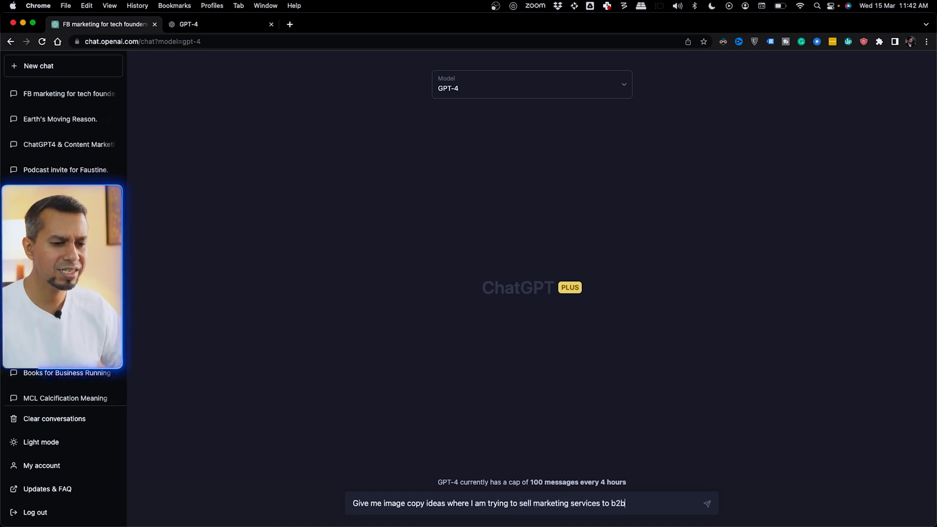
key("Return")
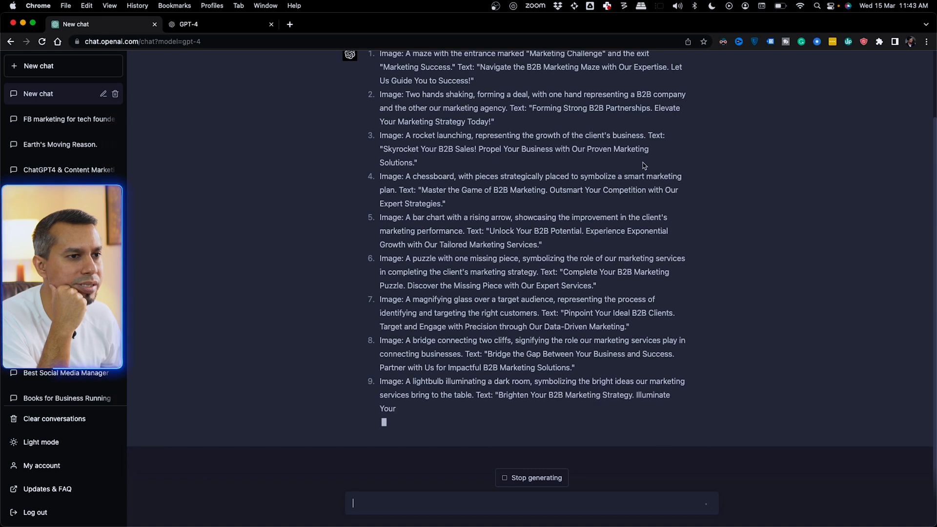
- Scroll down to read all ten B2B marketing image copy ideas
scroll("down", 3)
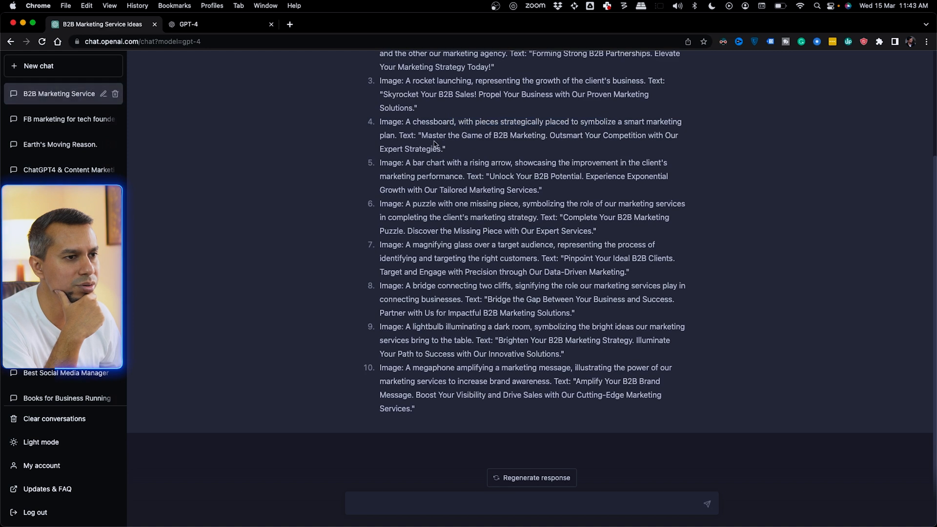
mouse_move(558, 147)
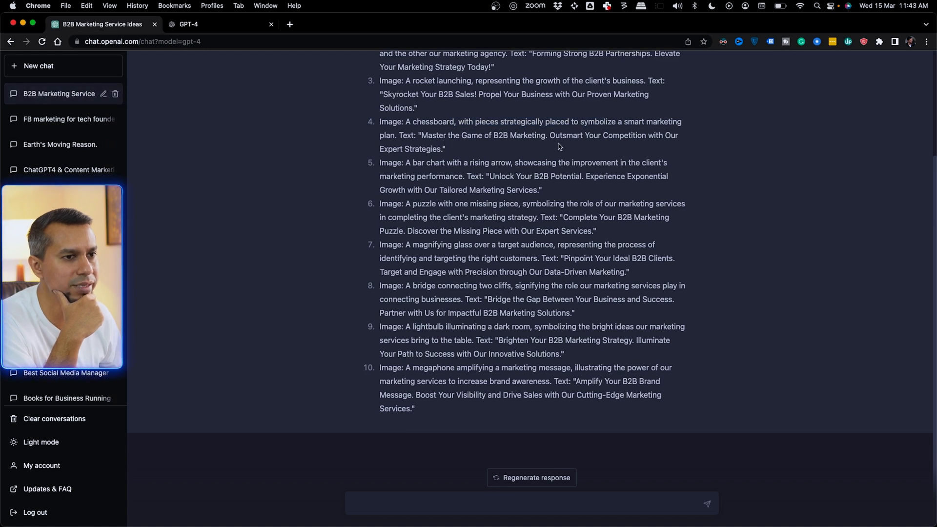
mouse_move(586, 189)
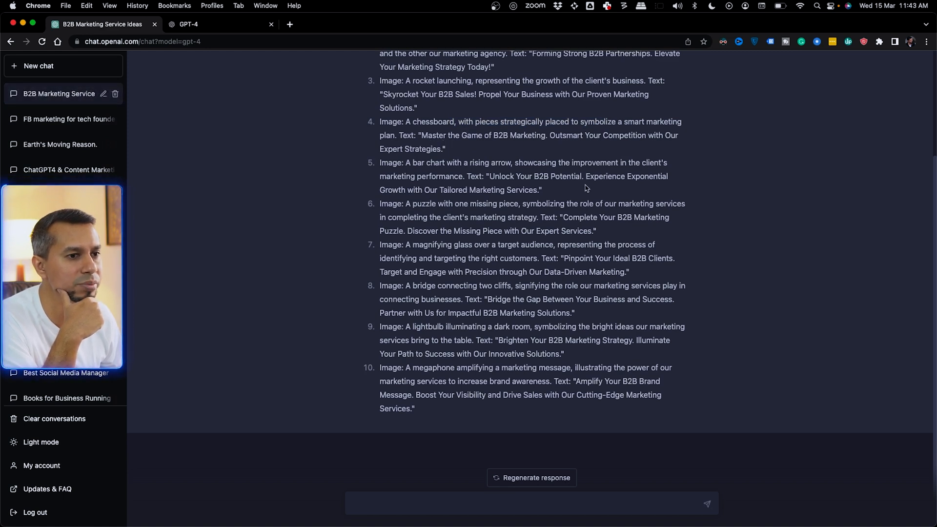
mouse_move(657, 237)
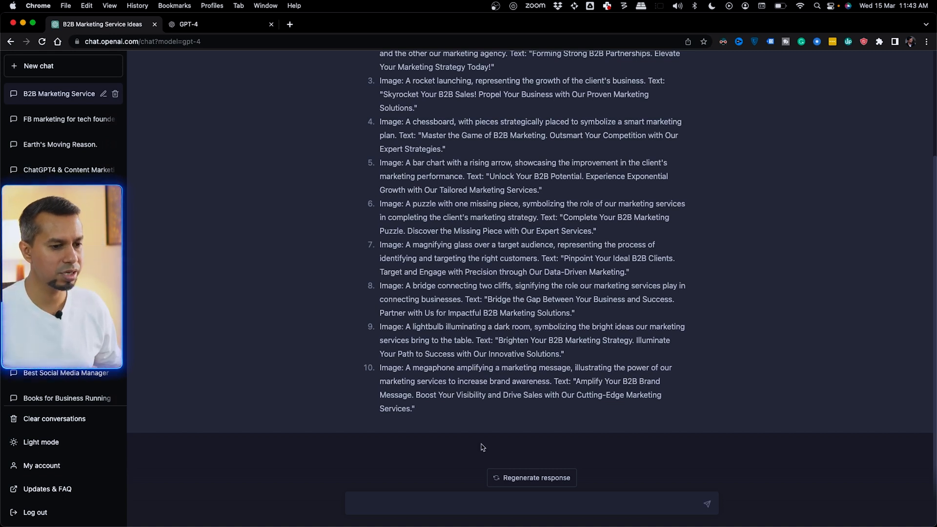
- Send a follow-up asking for image copy ideas to sell my service as a marketing advisor
left_click(472, 504)
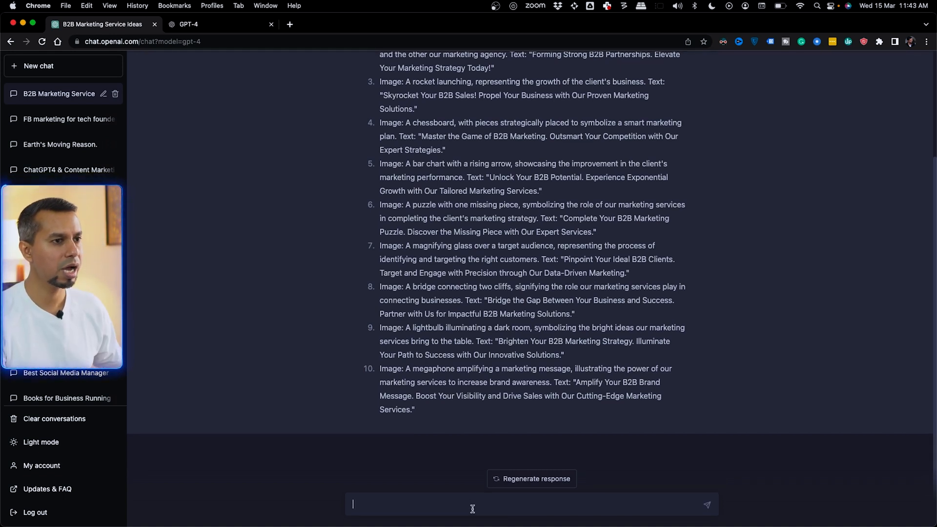
scroll("up", 3)
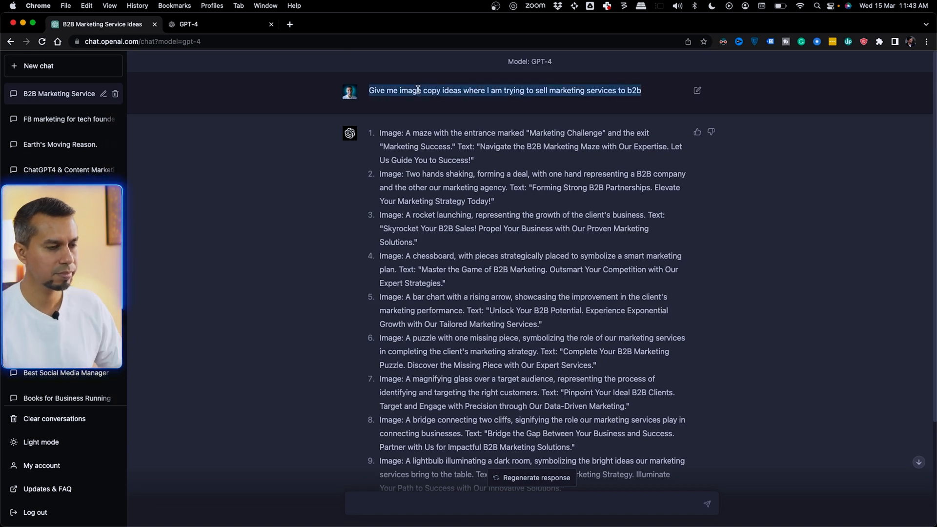
scroll("down", 3)
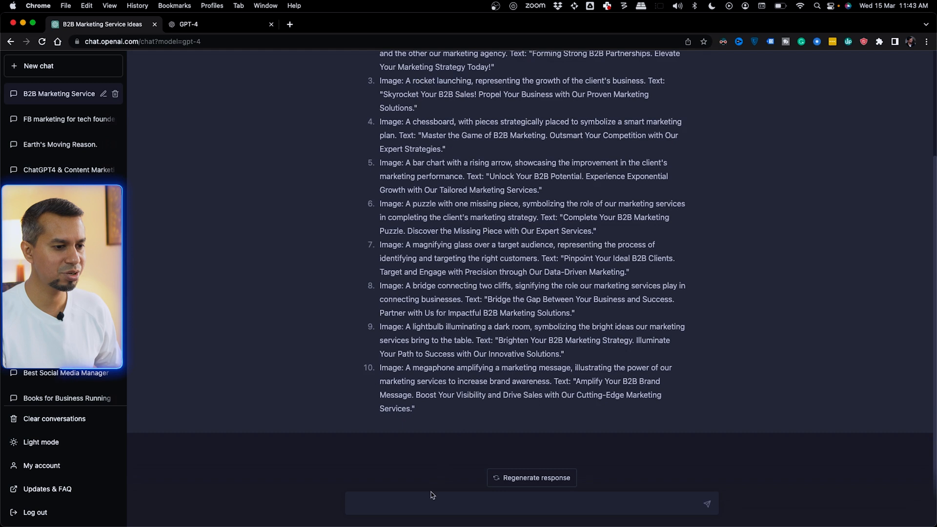
type("Give me image copy ideas where I am trying to sell marketing services to b2b")
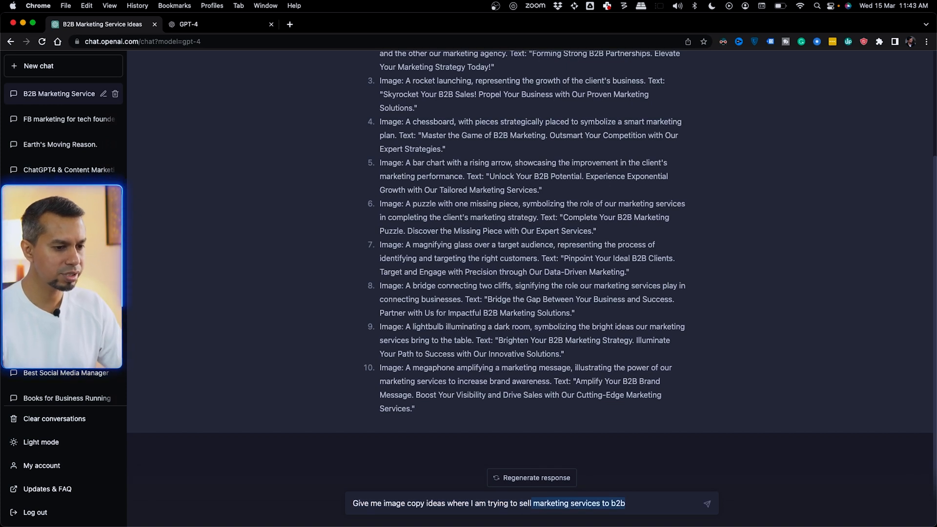
key("Backspace")
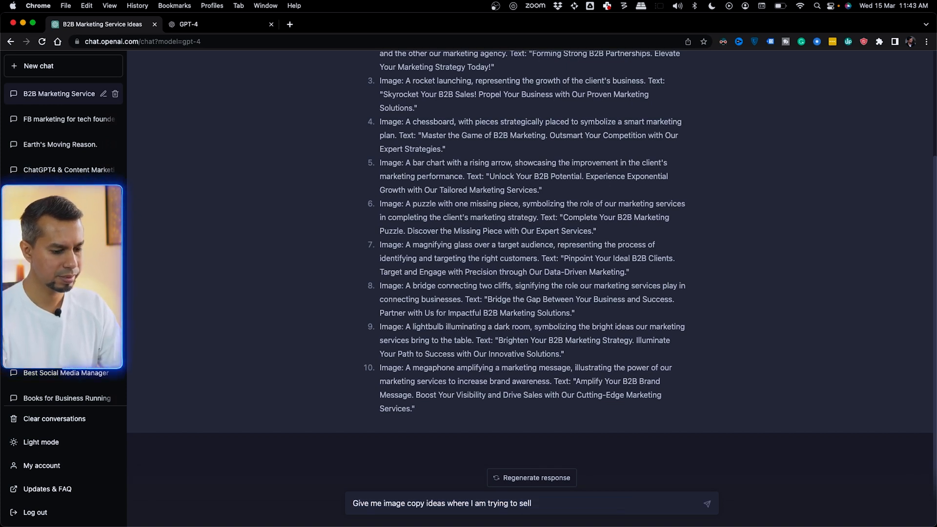
type("my service as")
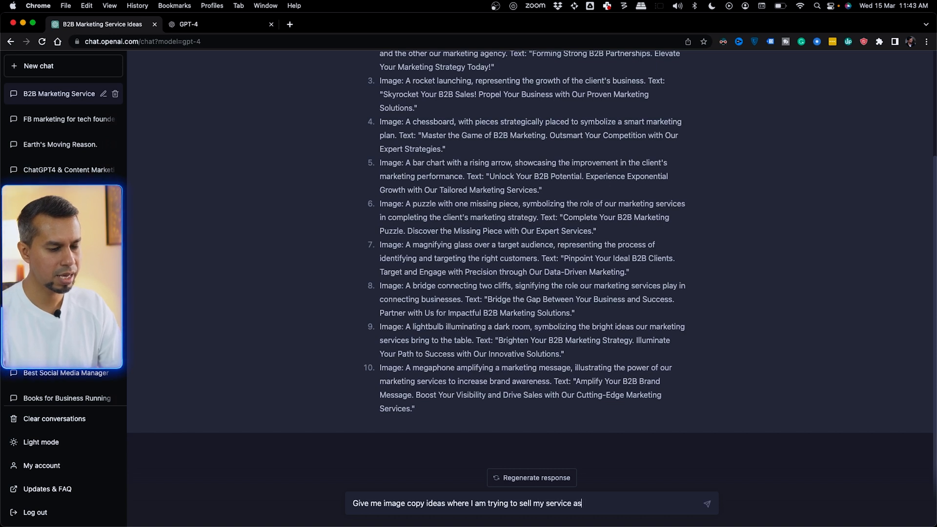
type("a marketing")
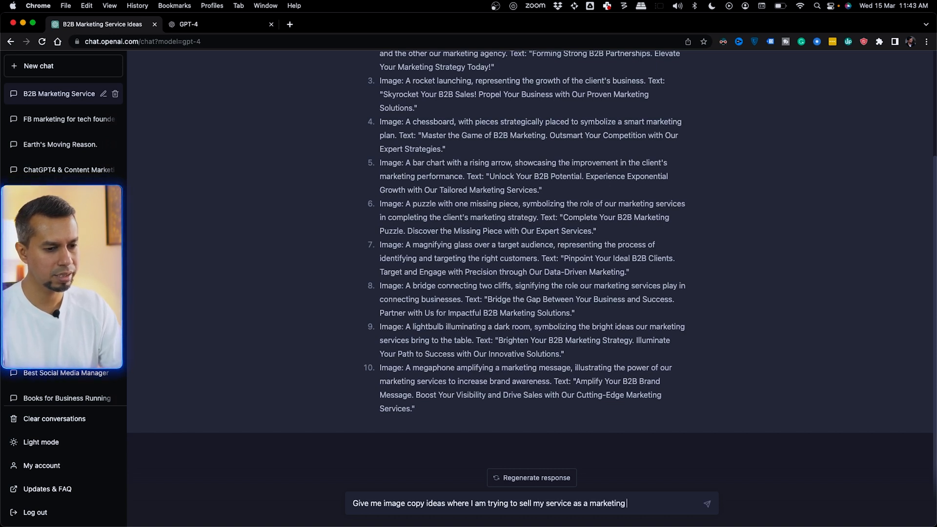
type("advisor")
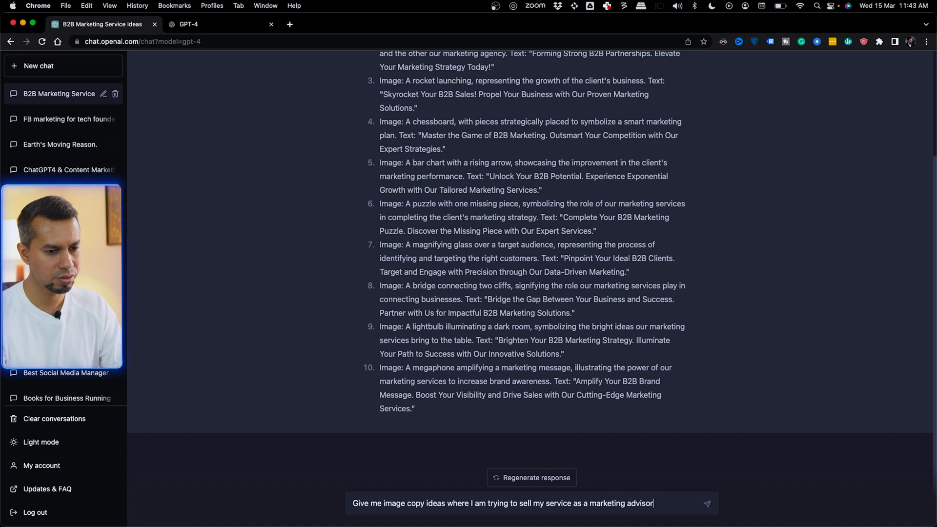
key("Return")
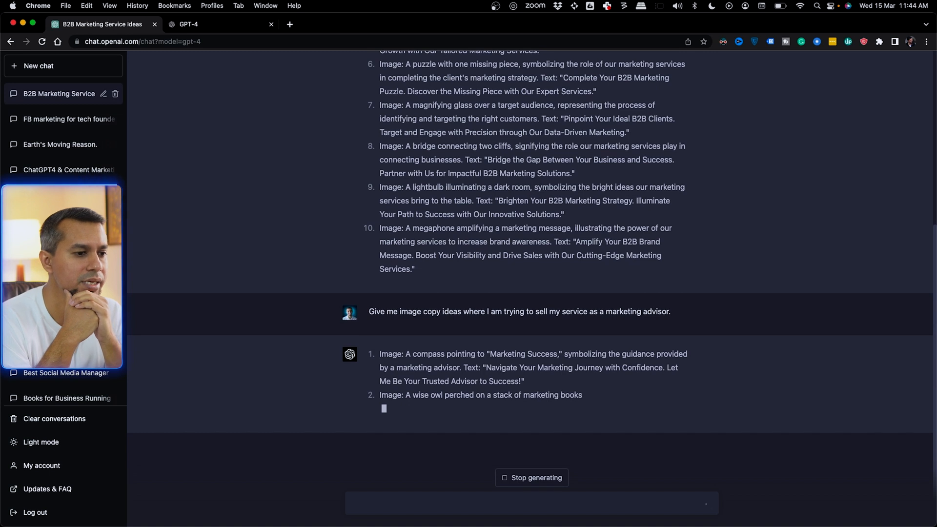
- Scroll through the ten marketing advisor image copy ideas as they generate
scroll("down", 3)
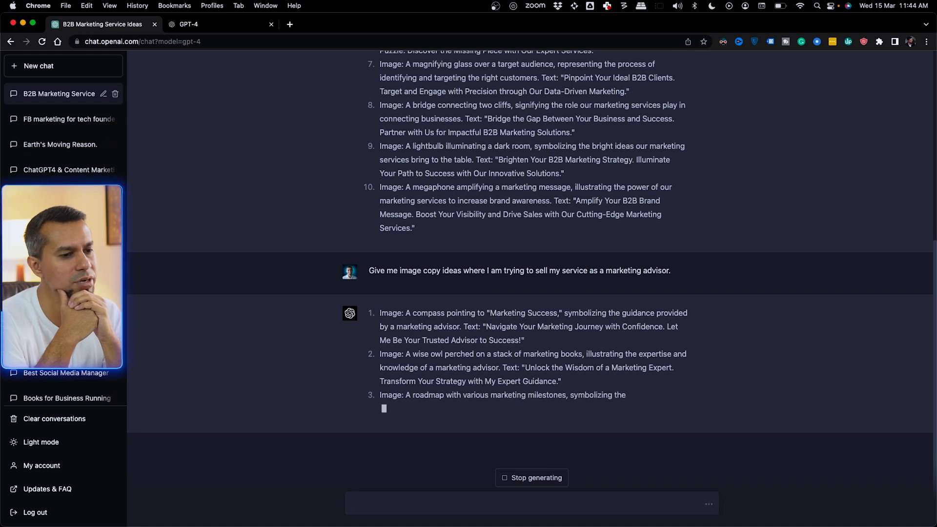
scroll("down", 3)
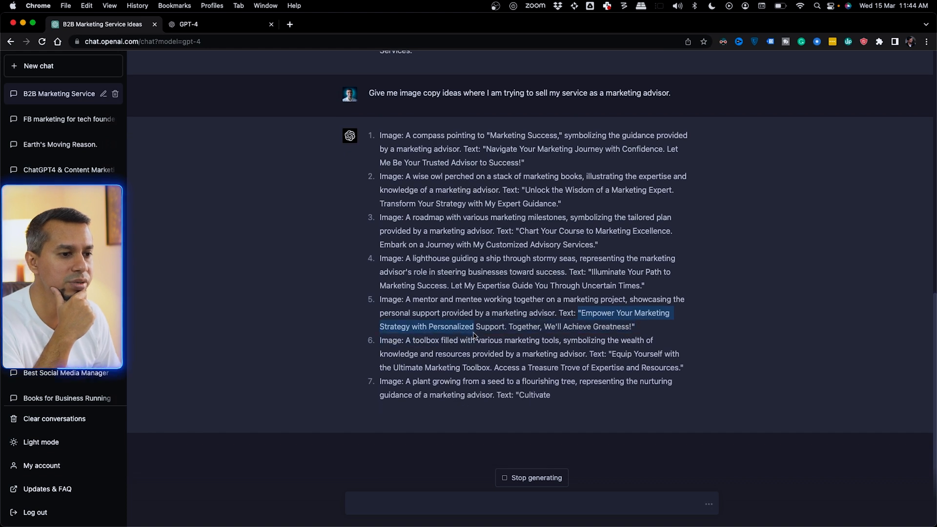
scroll("up", 3)
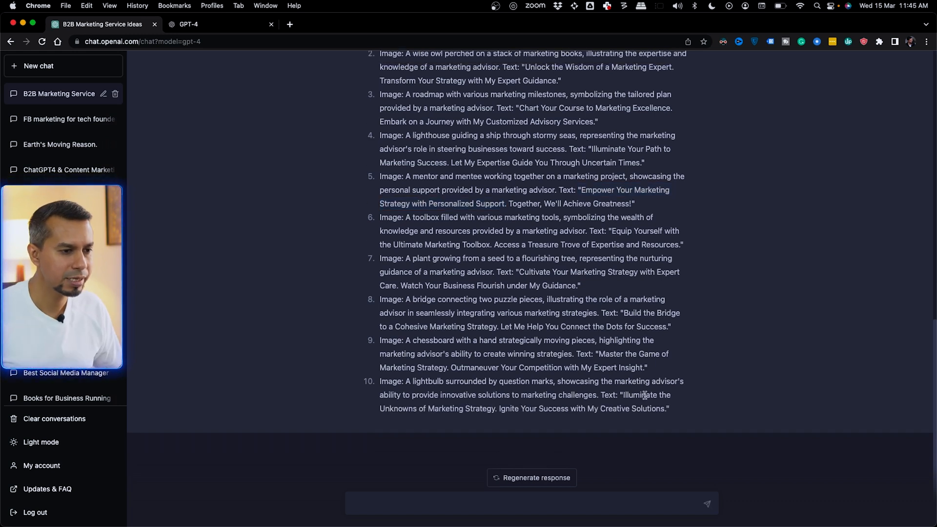
mouse_move(348, 427)
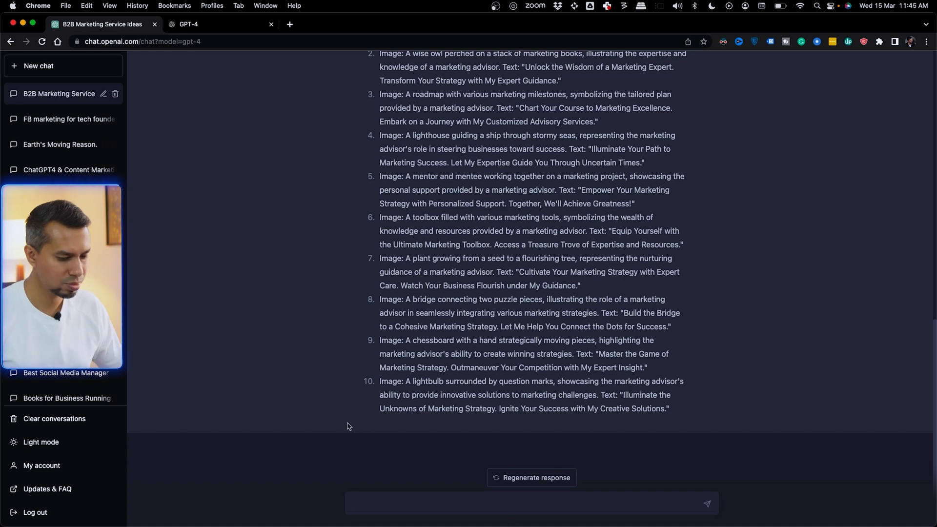
- Send 'Translate all this in Bangla. Make them sound casual.'
type("Translate a")
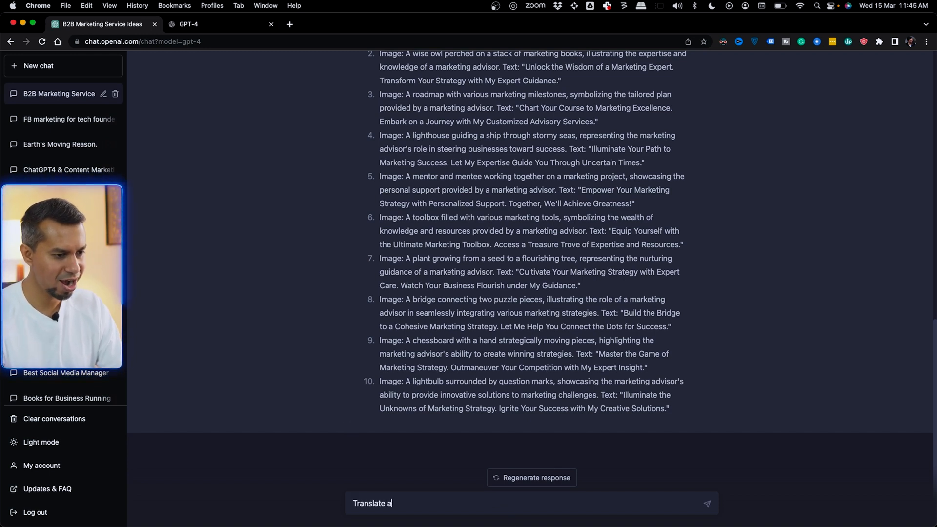
type("ll this in")
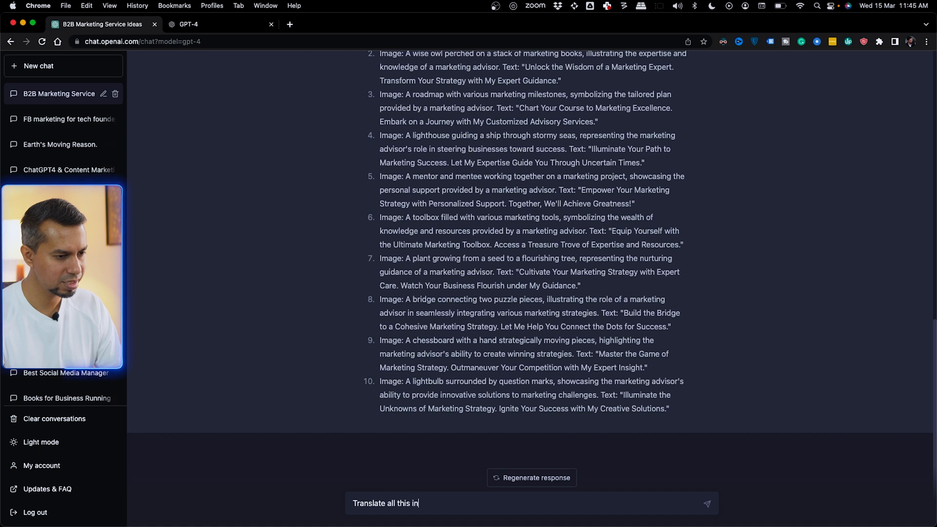
type("Bangla. Make them sound")
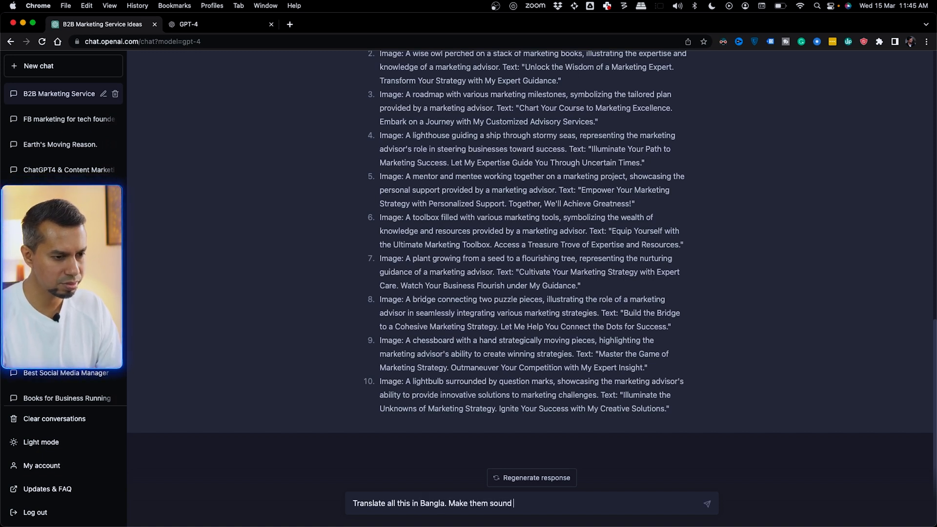
type("casual.")
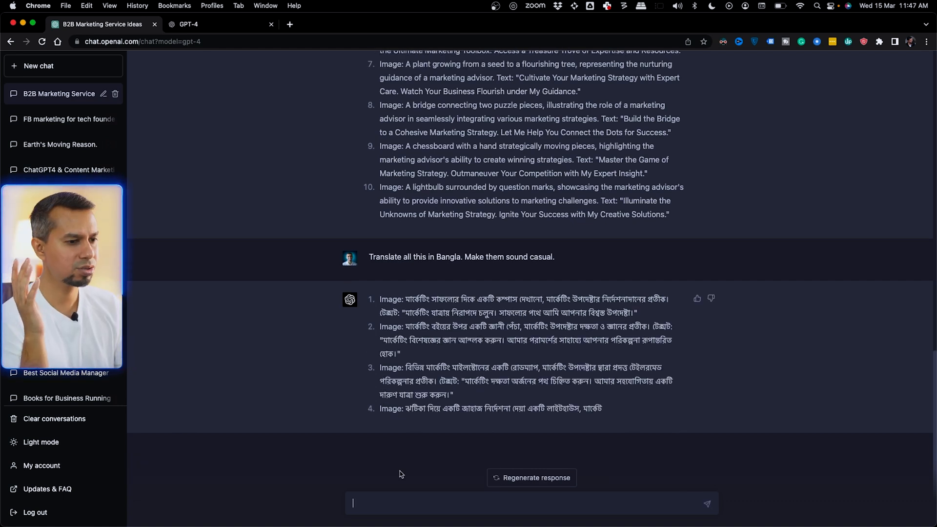
- Scroll down to read the partial Bangla translation of the ideas
scroll("down", 3)
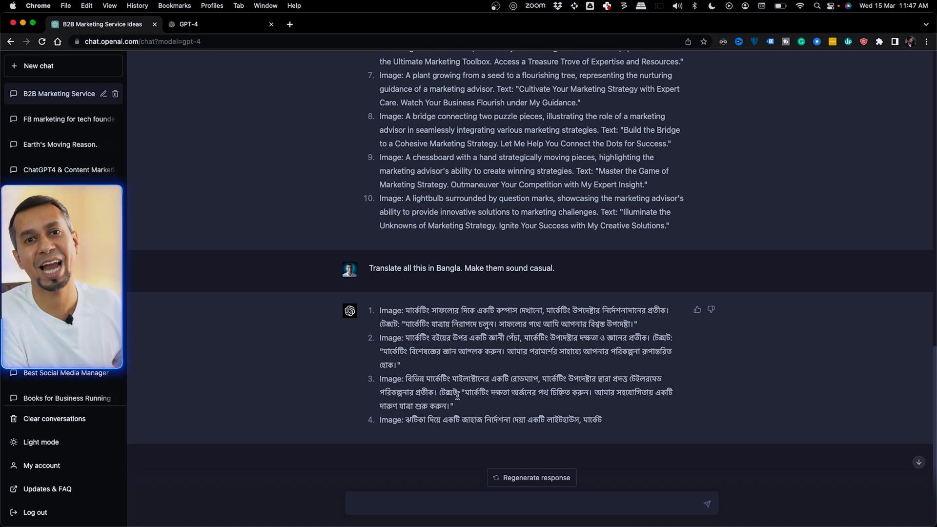
mouse_move(457, 226)
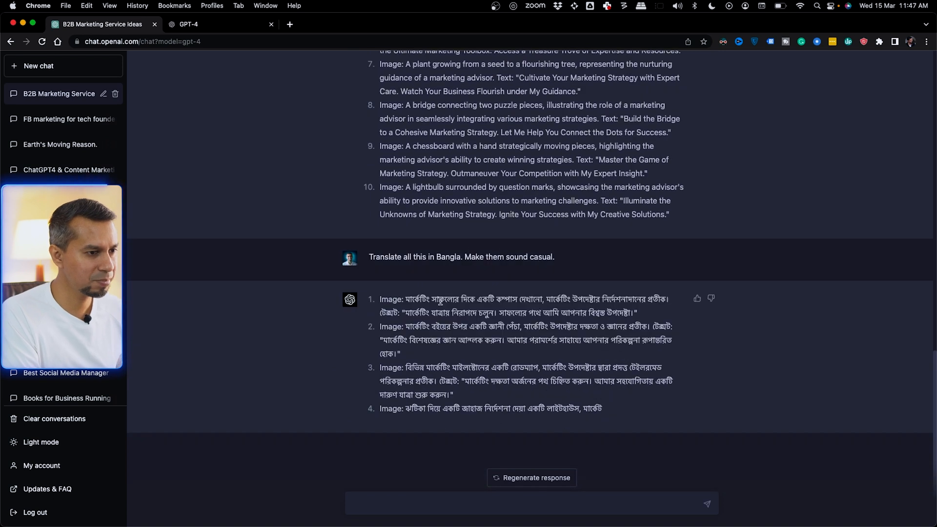
mouse_move(412, 266)
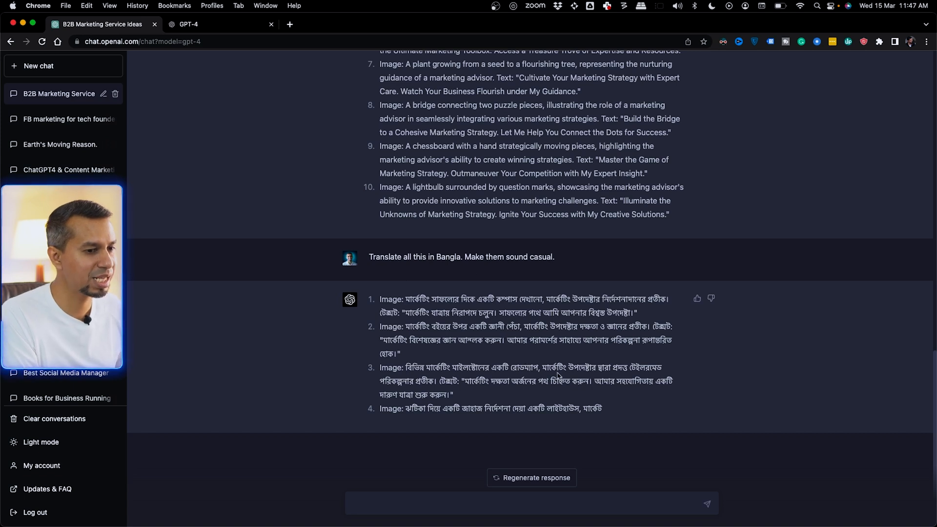
mouse_move(599, 416)
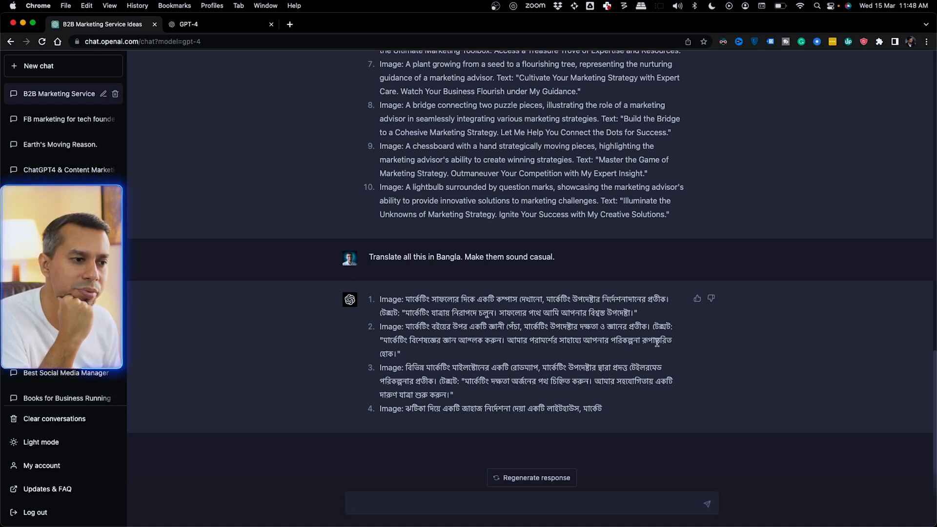
mouse_move(490, 323)
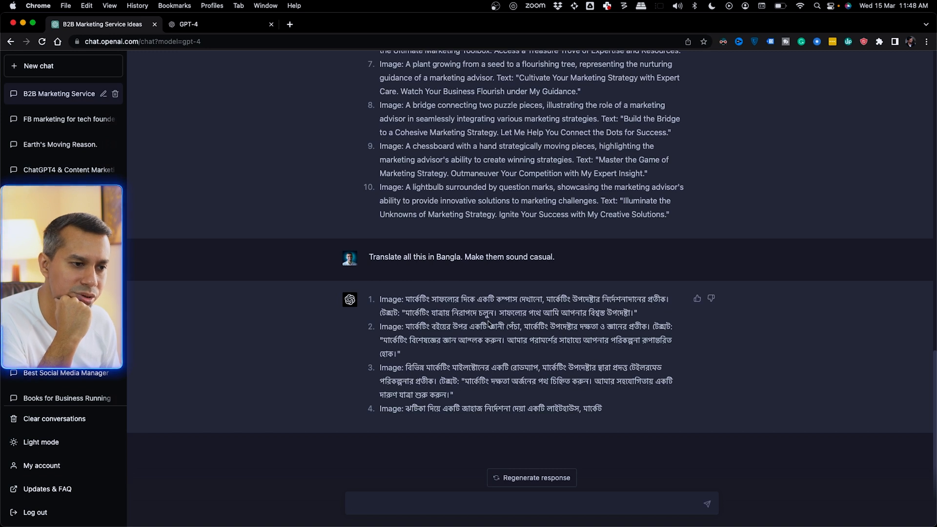
mouse_move(504, 321)
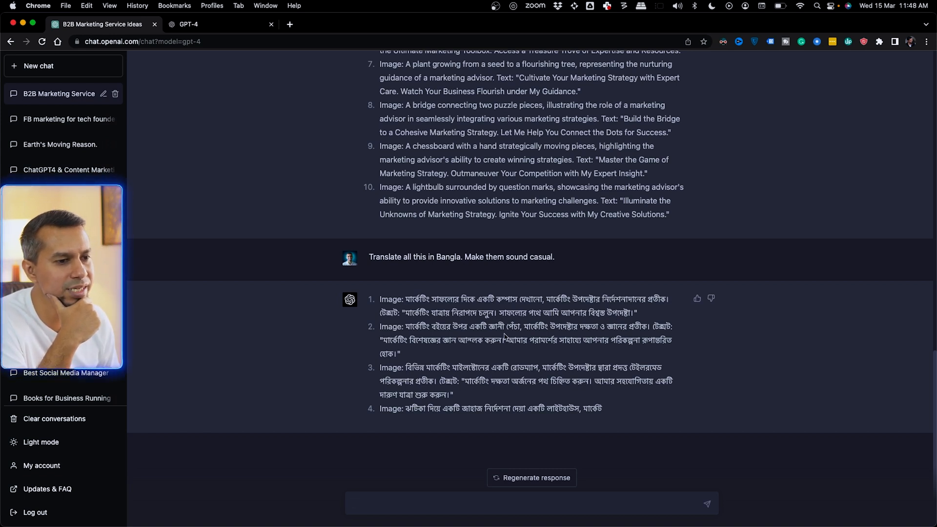
mouse_move(549, 334)
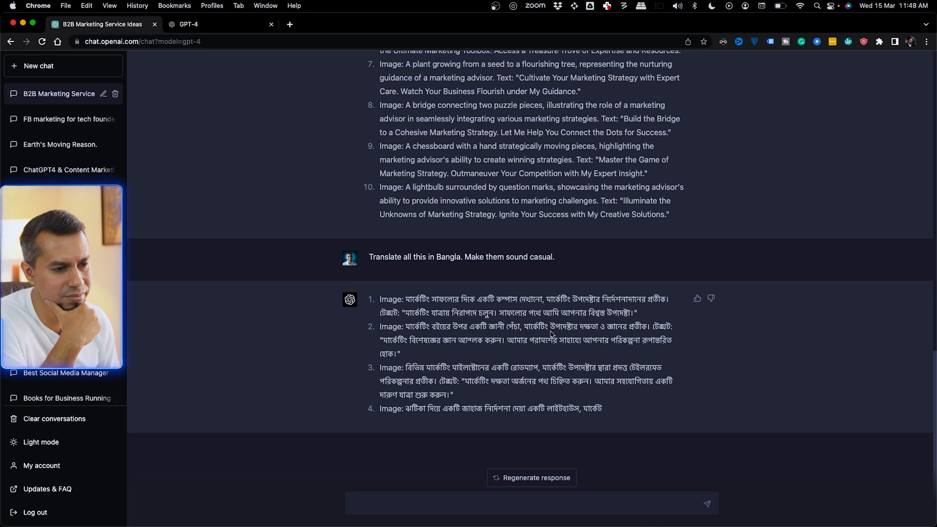
mouse_move(691, 342)
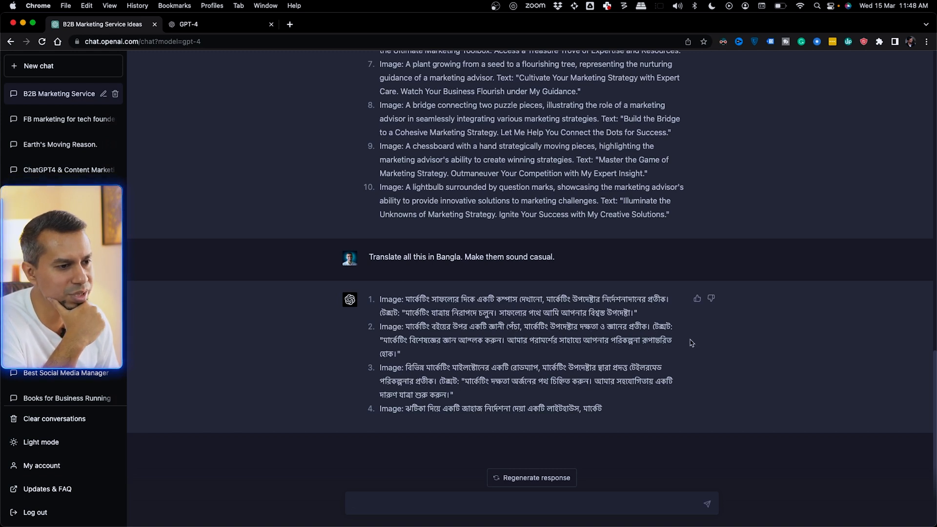
mouse_move(457, 344)
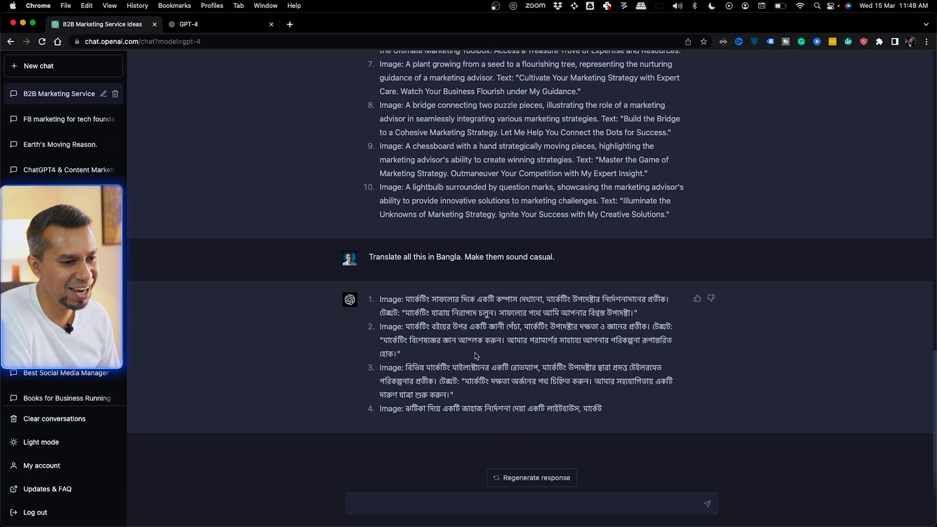
mouse_move(460, 350)
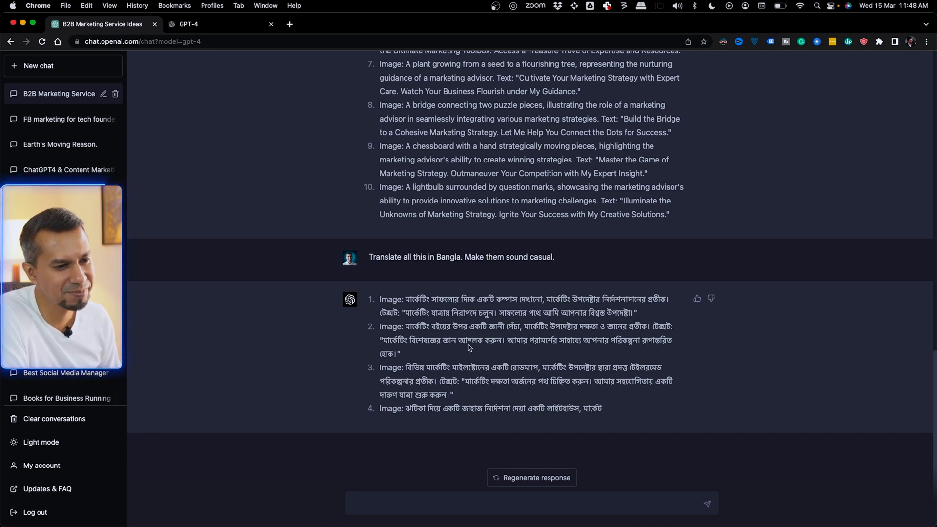
mouse_move(528, 351)
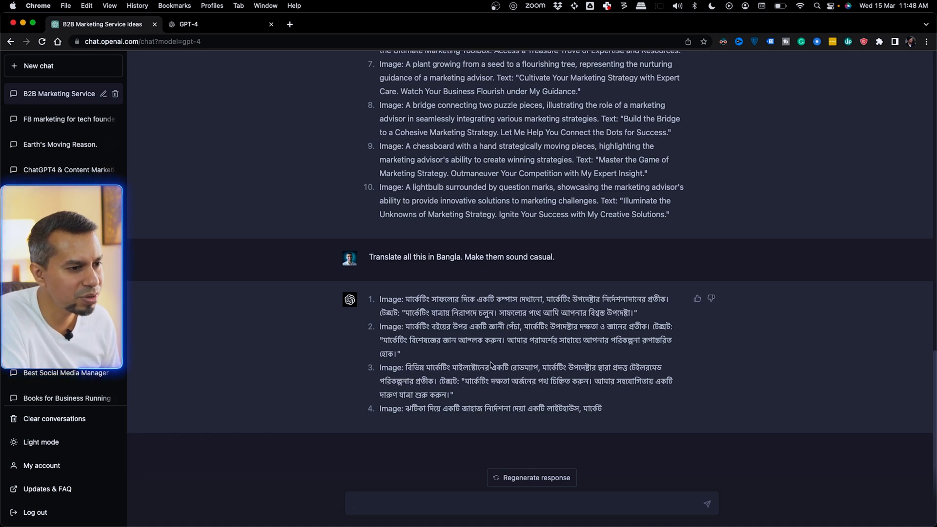
mouse_move(665, 354)
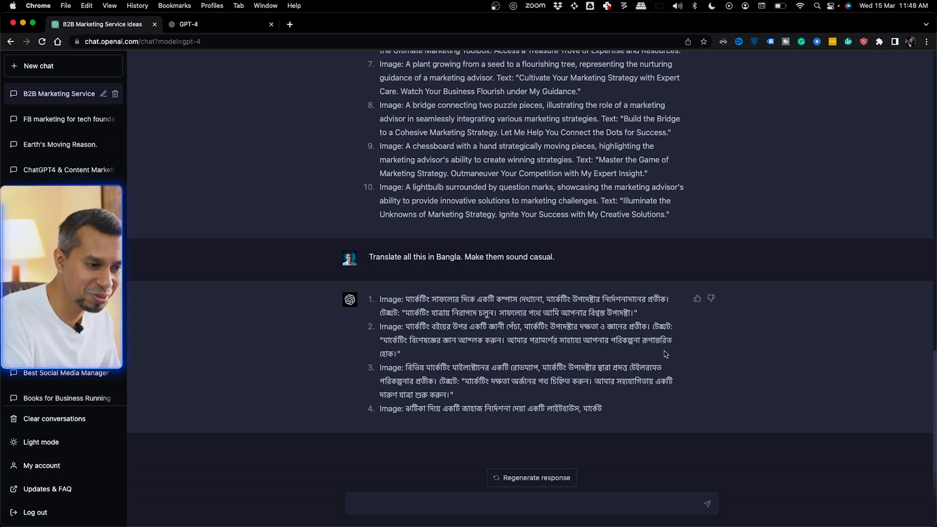
mouse_move(449, 378)
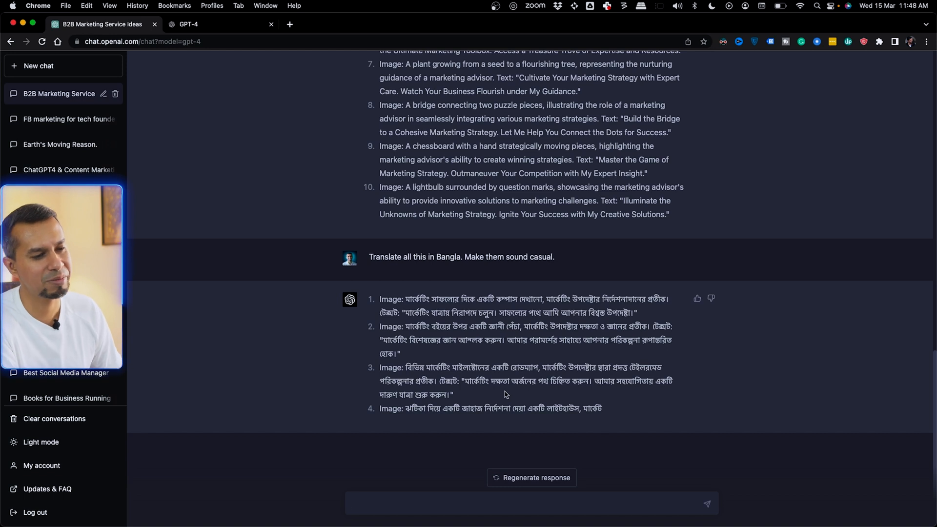
mouse_move(442, 427)
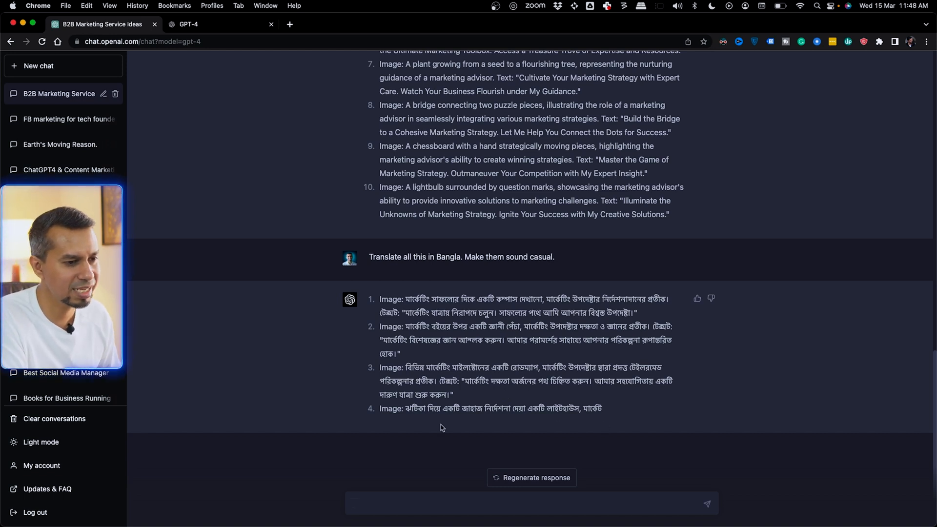
mouse_move(477, 425)
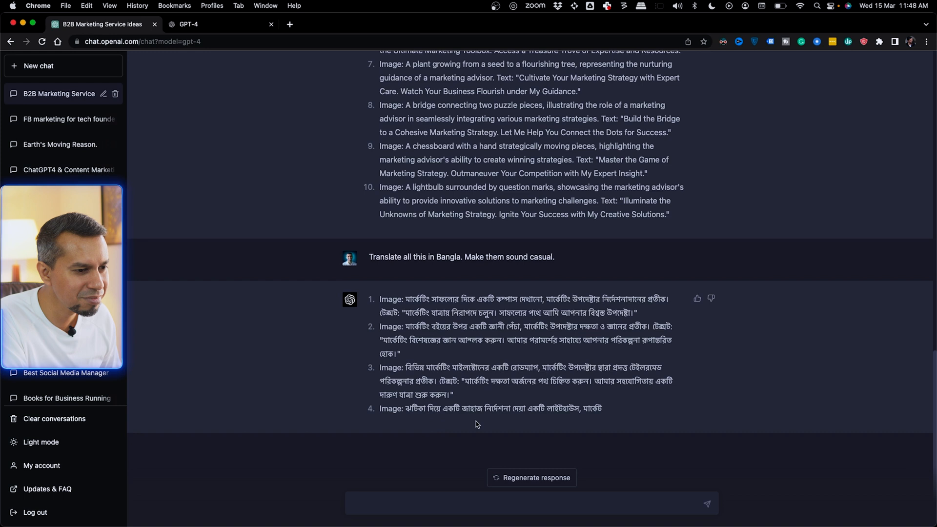
mouse_move(529, 423)
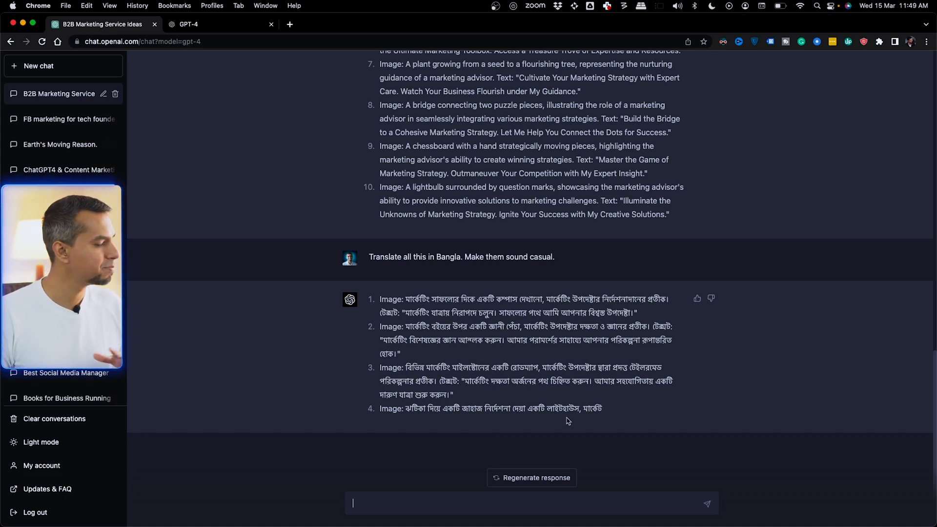
mouse_move(548, 432)
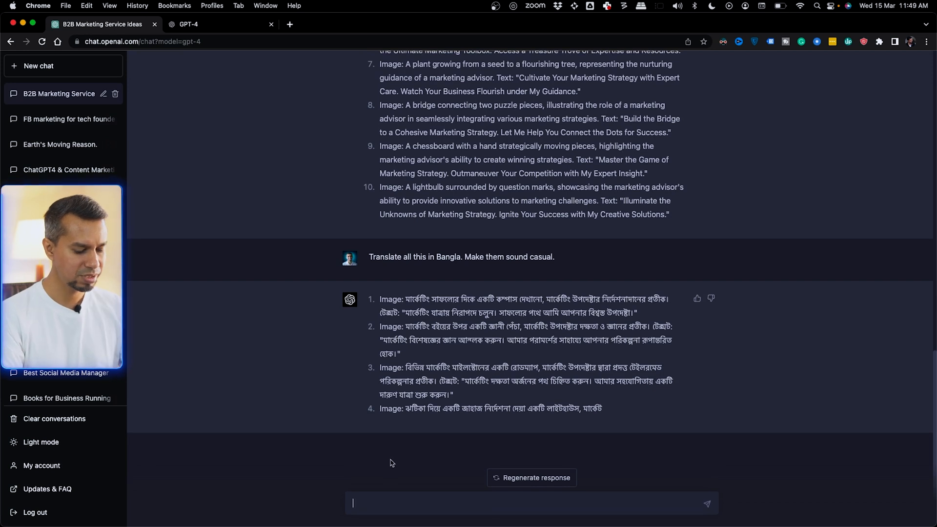
- Send 'Give me top pages that any website will need when they are launching.'
type("Give me top")
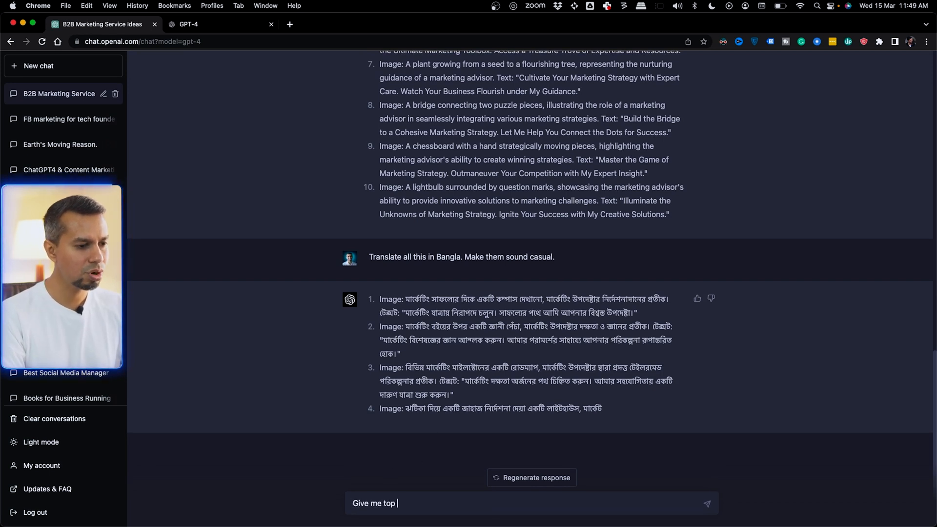
type("pages that any")
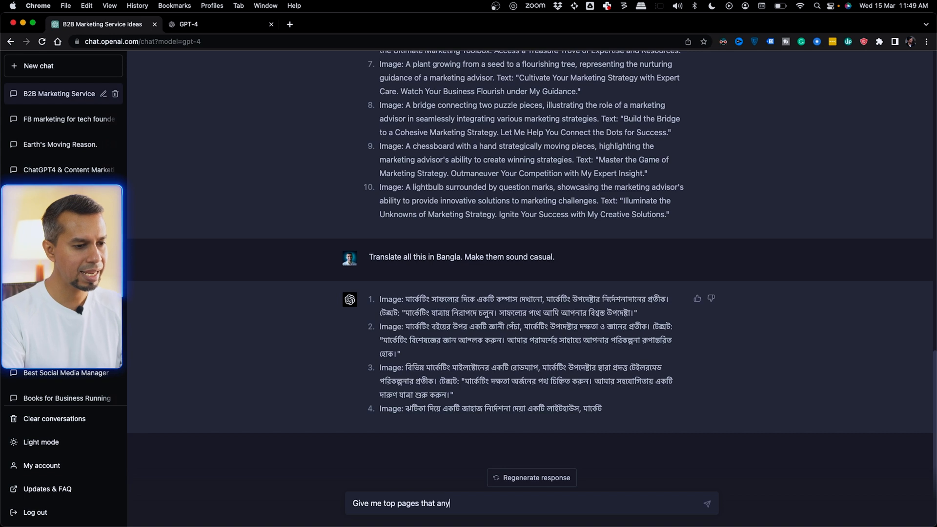
type("website will n")
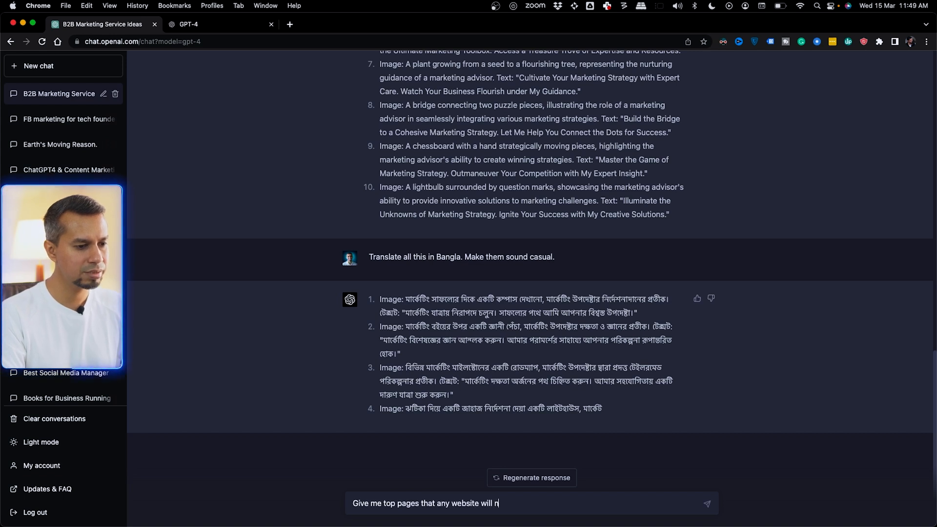
type("eed")
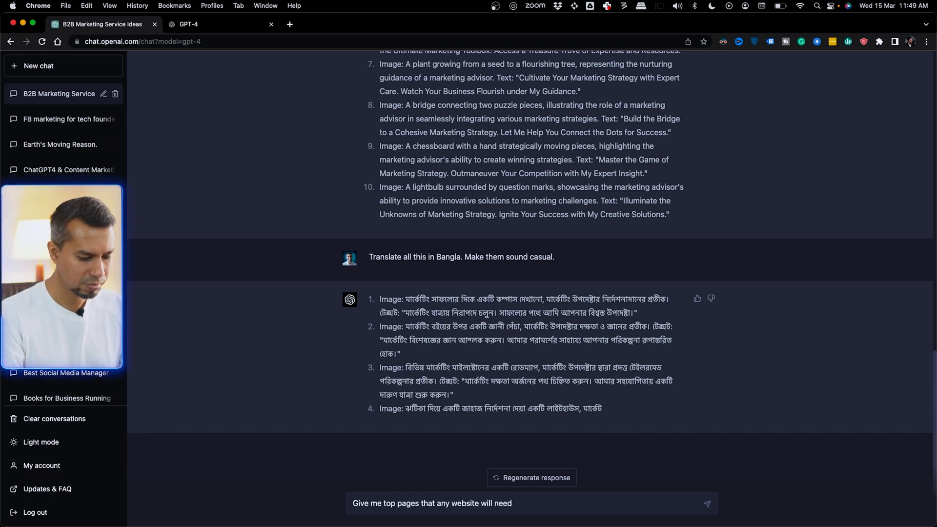
type("when they")
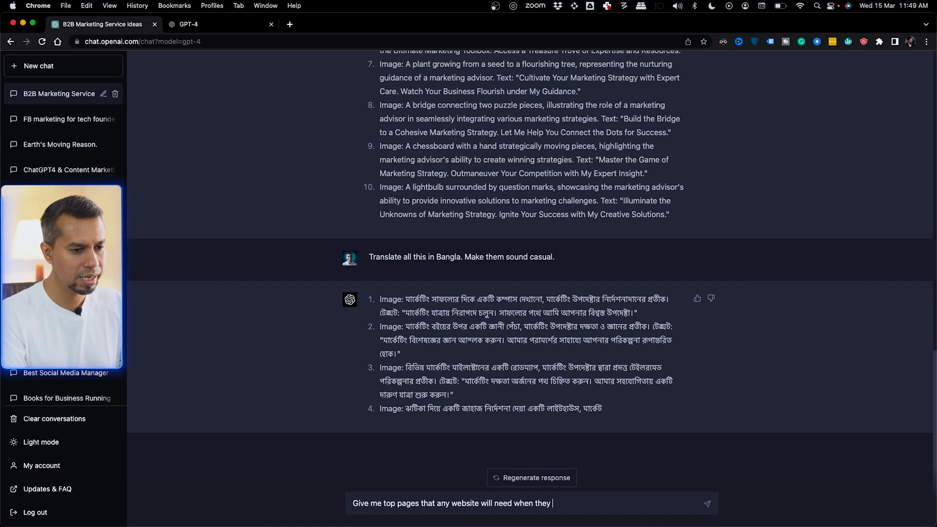
type("are launching.")
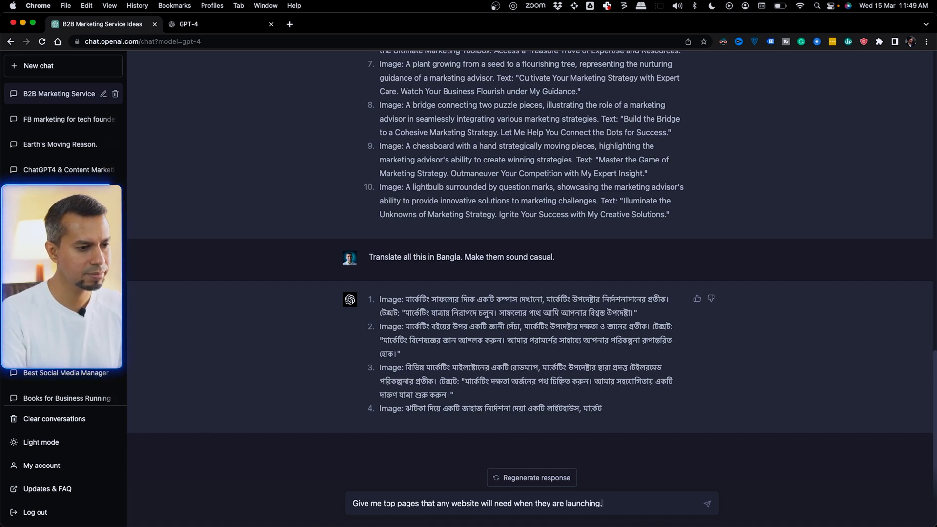
key("Return")
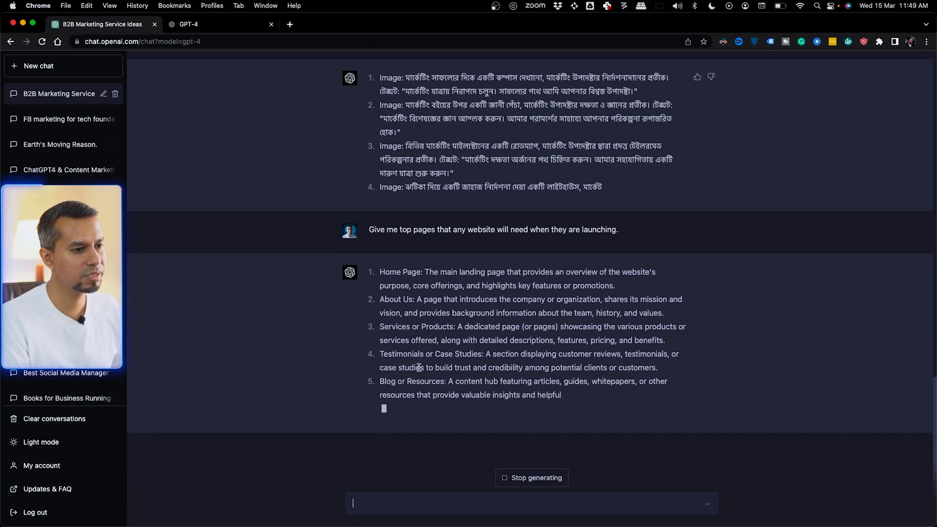
- Ask GPT-4 for more launch pages as names only, extending the list to item 40
scroll("down", 3)
type("Give me more pages.")
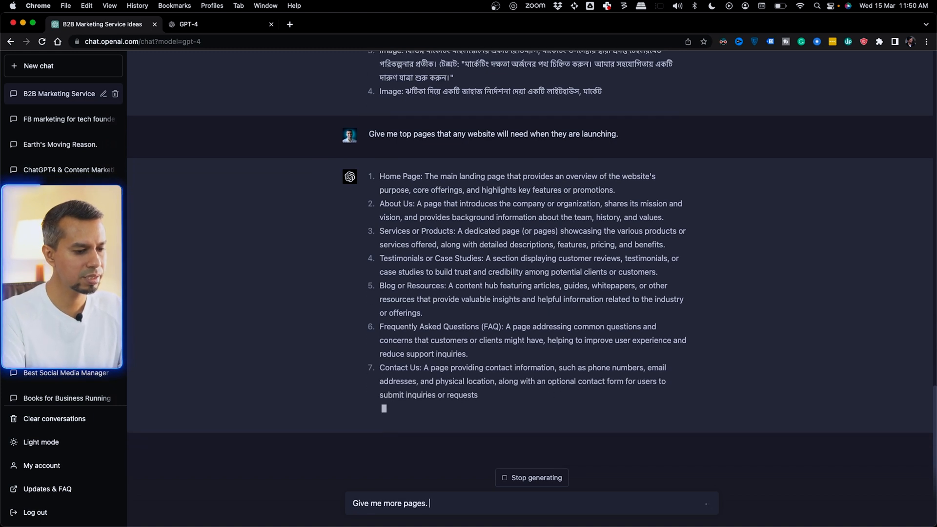
type("This tie")
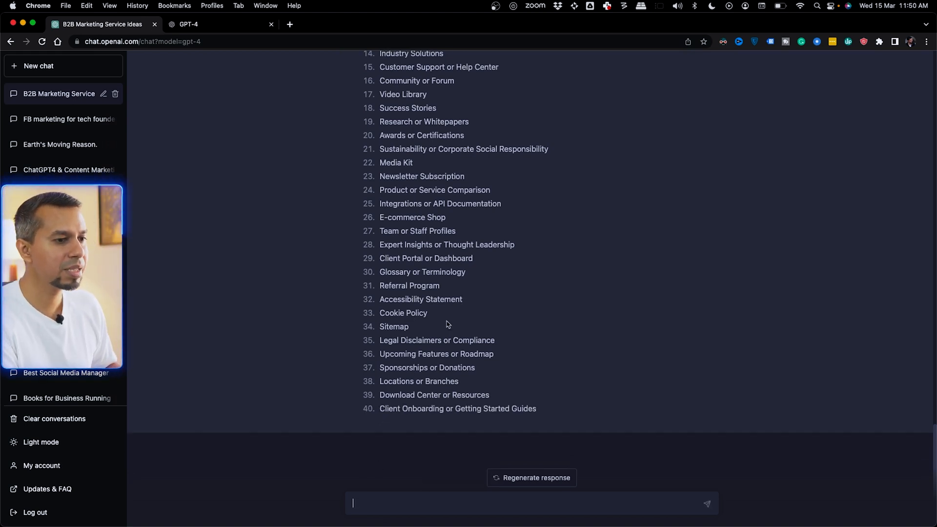
mouse_move(509, 347)
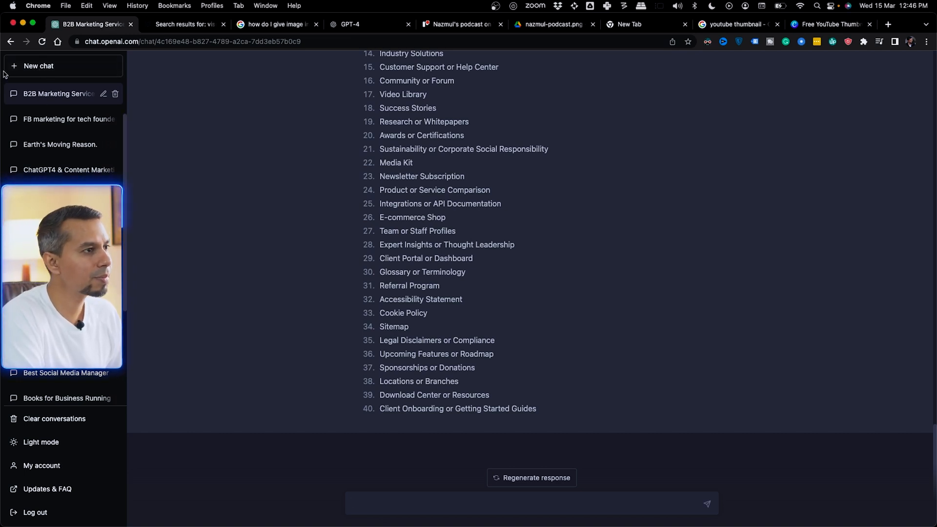
- Begin a new chat and set its model to GPT-4
left_click(40, 65)
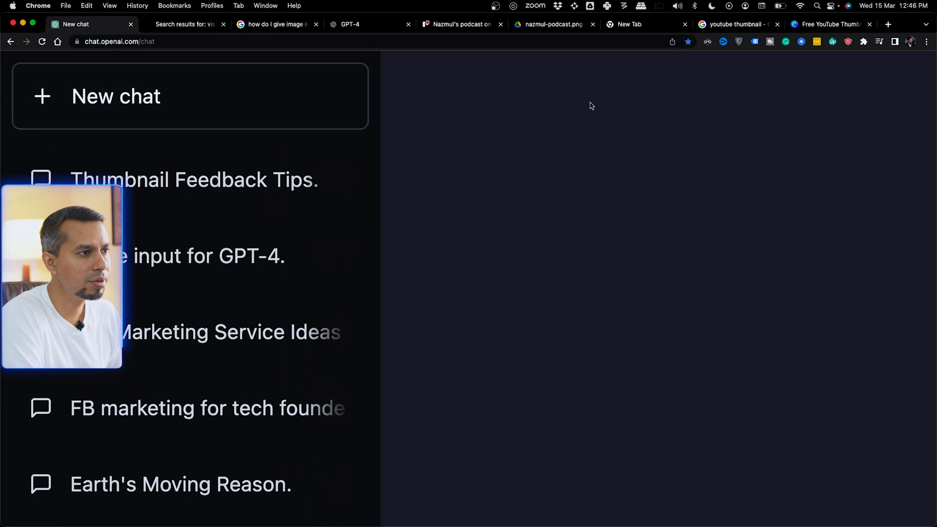
left_click(531, 84)
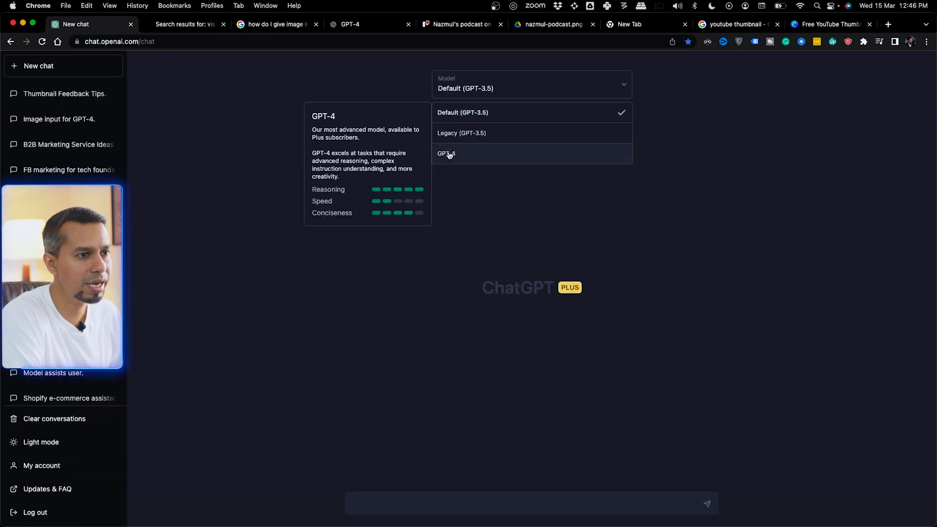
left_click(447, 153)
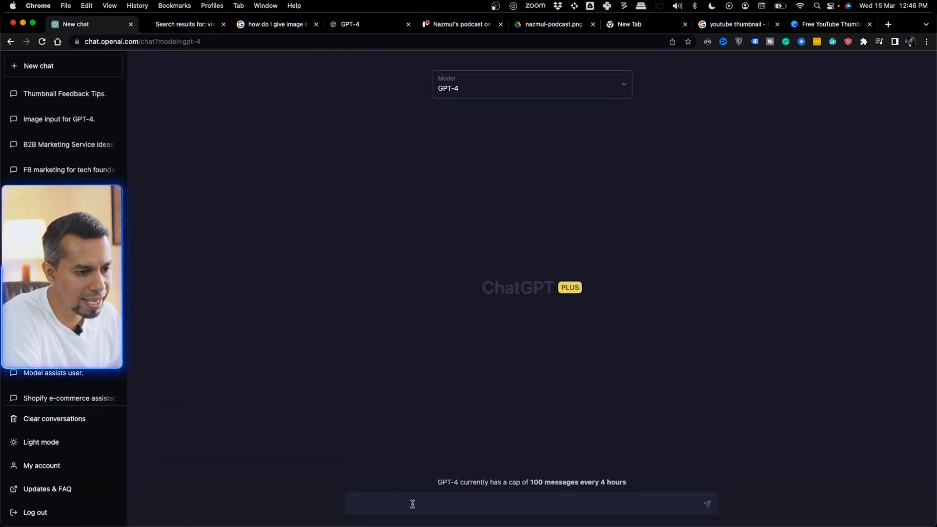
mouse_move(549, 321)
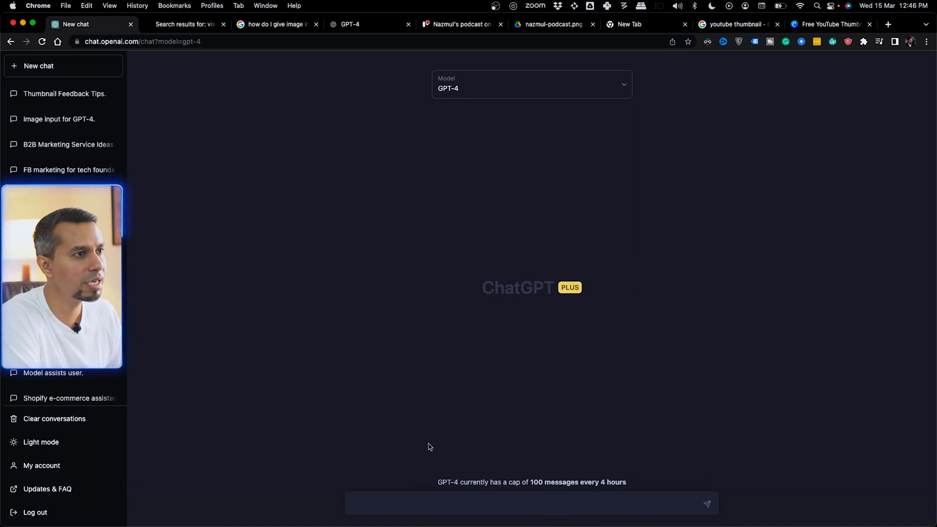
mouse_move(361, 412)
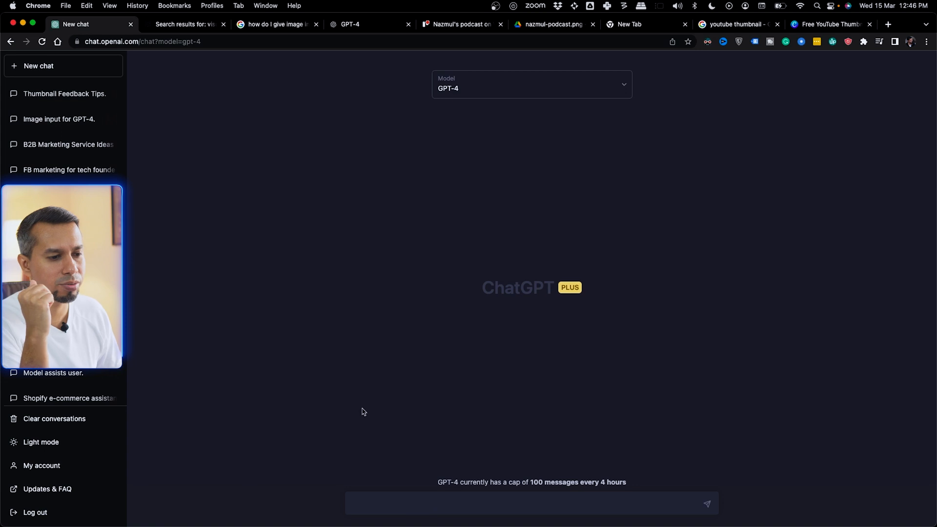
mouse_move(353, 312)
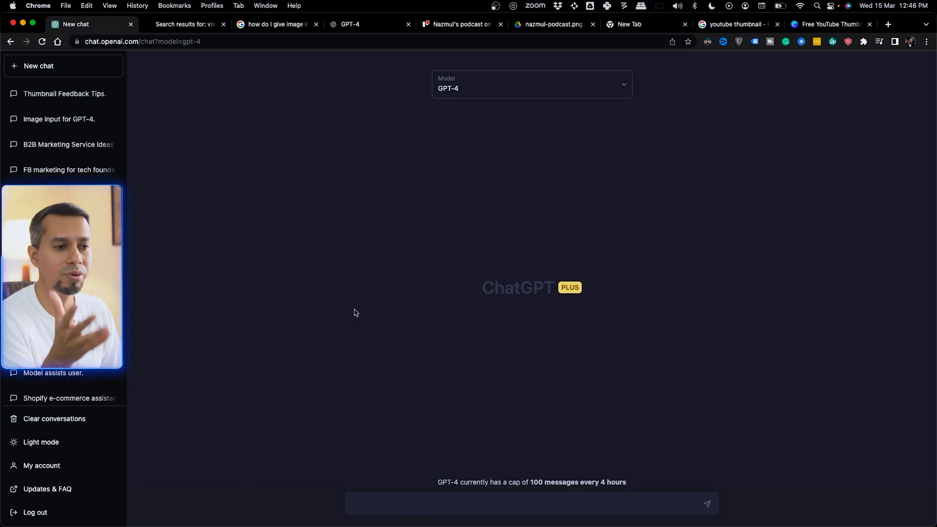
- Copy the Google thumbnail search URL from the browser tabs and return to the chat
left_click(830, 23)
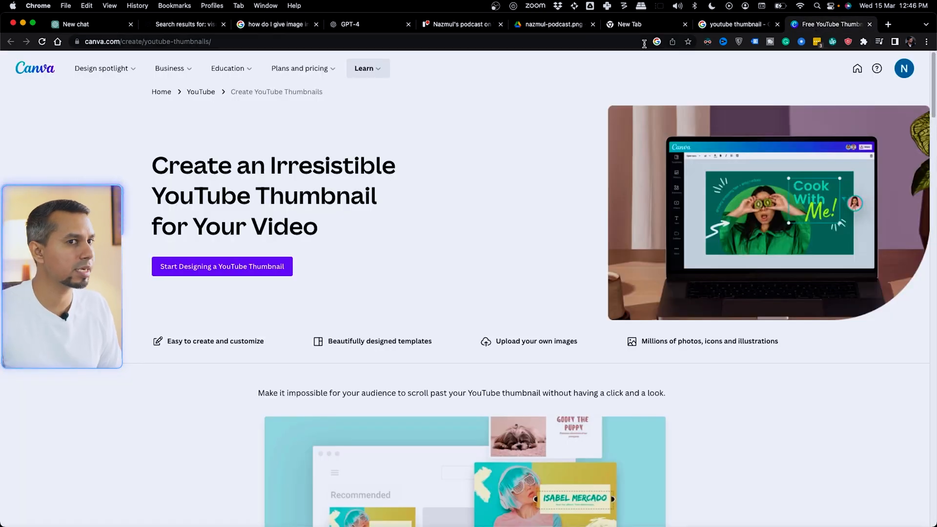
left_click(739, 23)
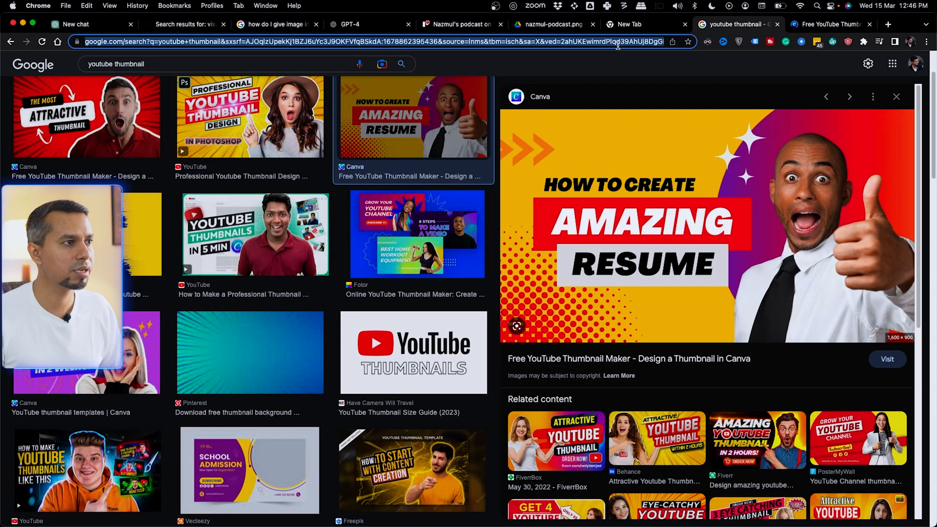
left_click(78, 23)
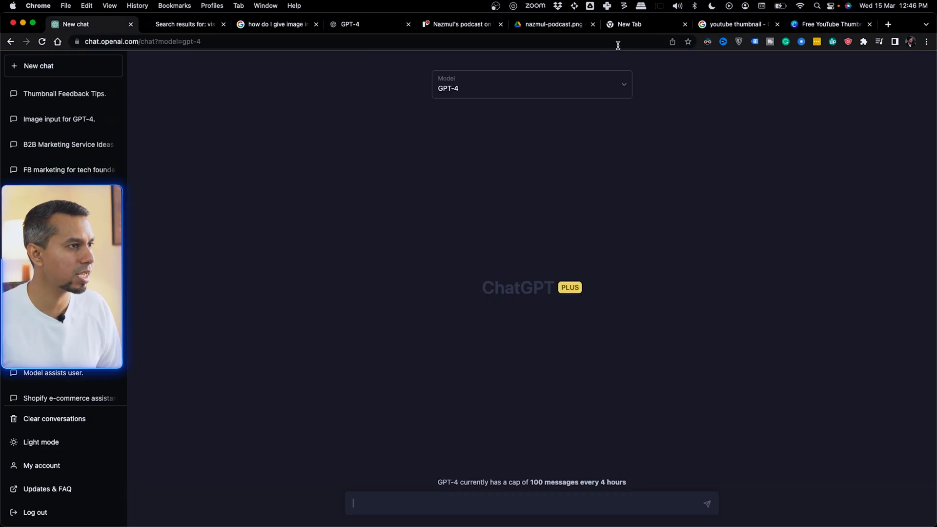
- Send 'tell me what we have on this image' with the Google Images URL to GPT-4
type("tell")
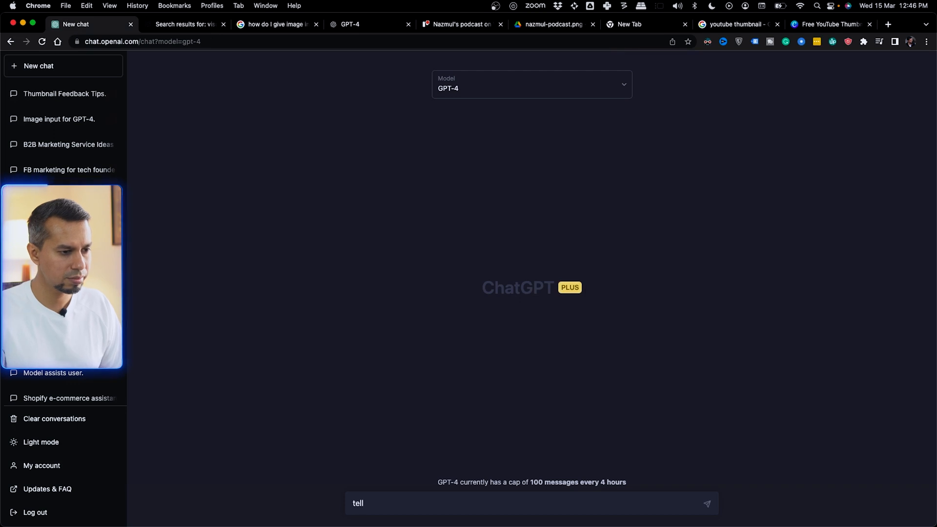
type("me what we have")
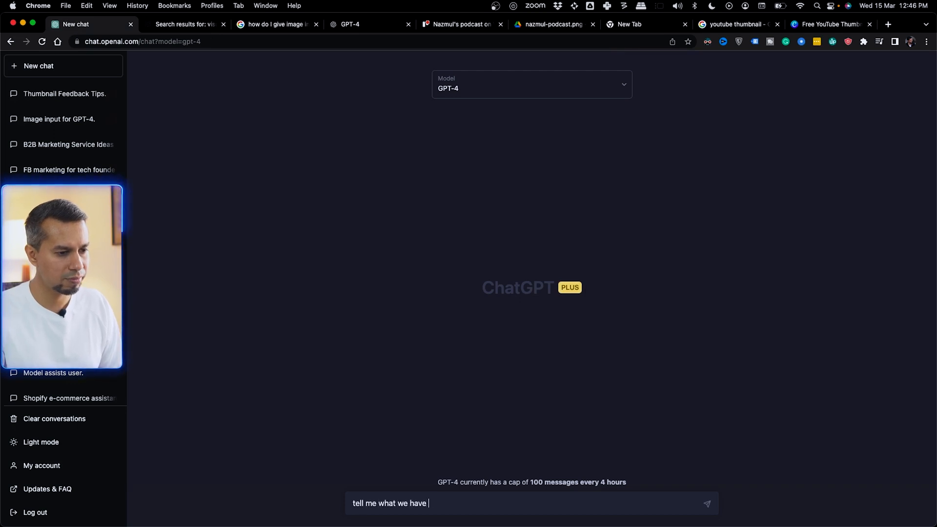
type("on this image")
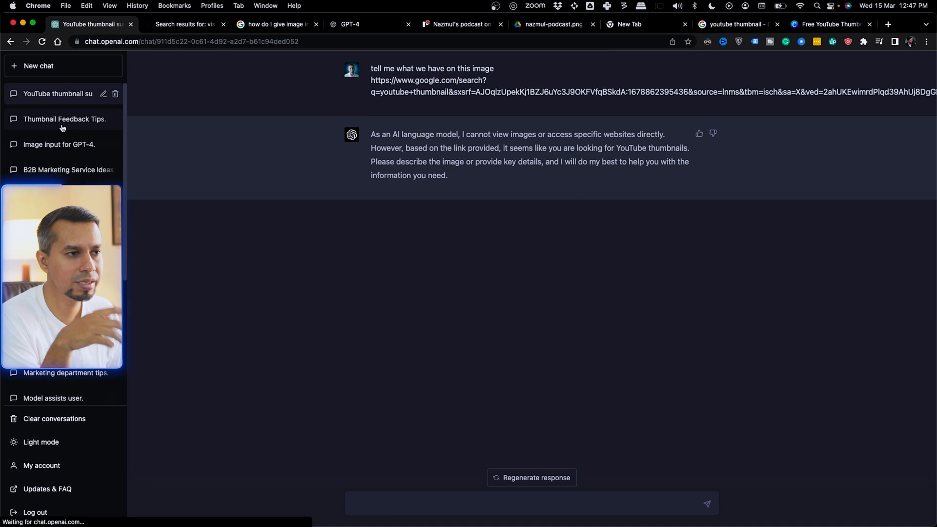
- Review the Thumbnail Feedback Tips chat where GPT-4 refused image links, then leave it
left_click(65, 119)
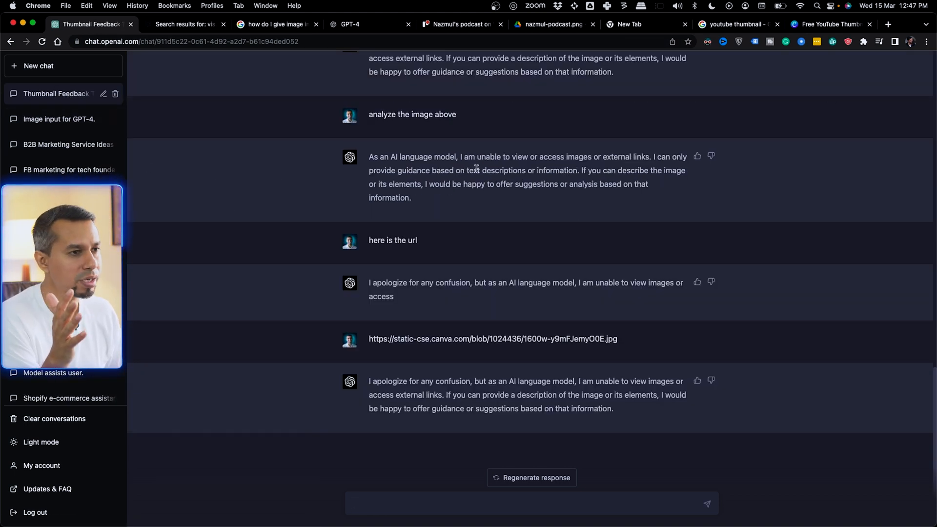
scroll("up", 3)
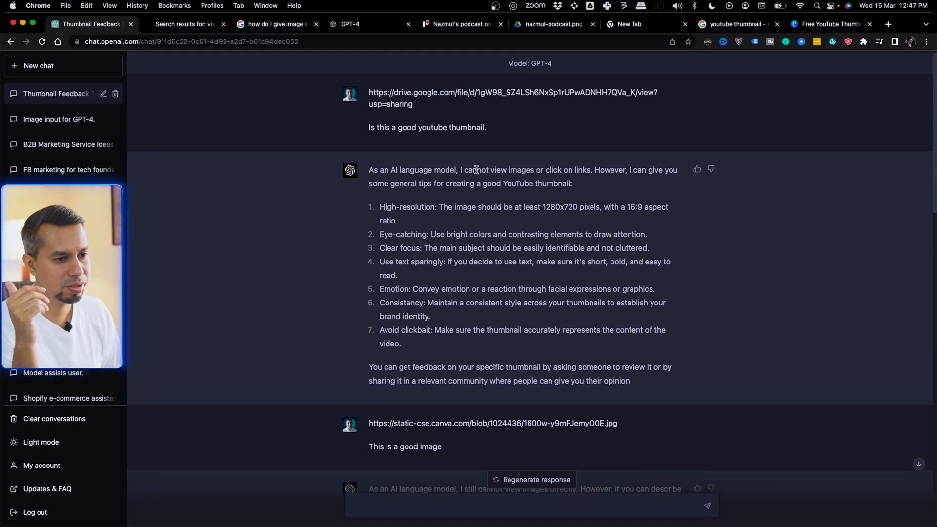
scroll("down", 3)
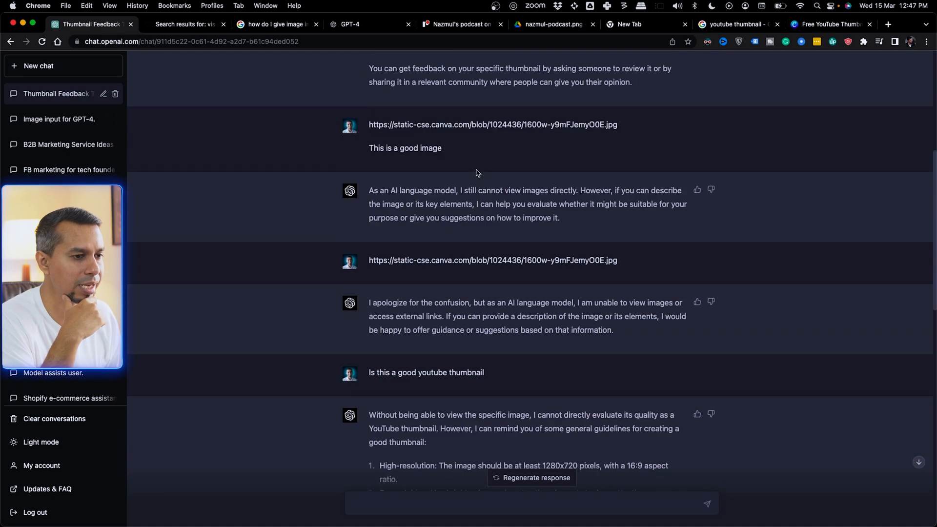
scroll("down", 3)
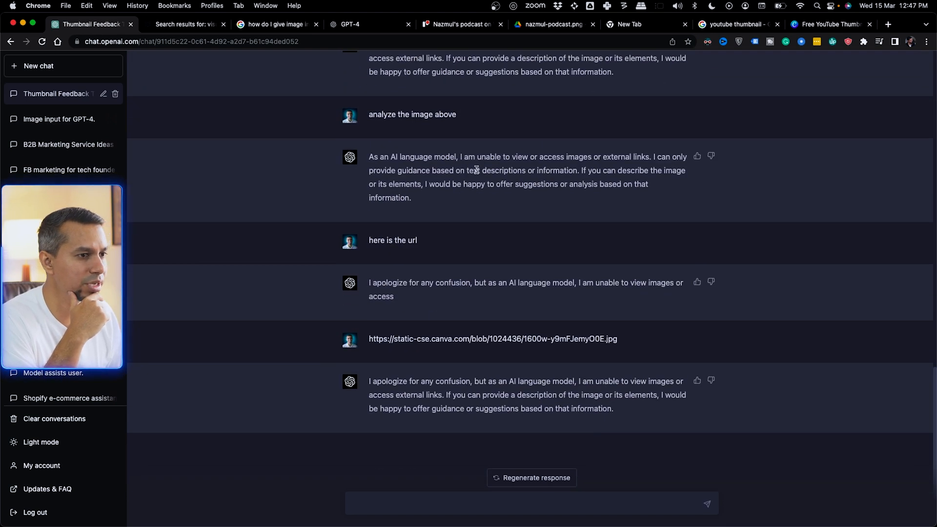
scroll("up", 3)
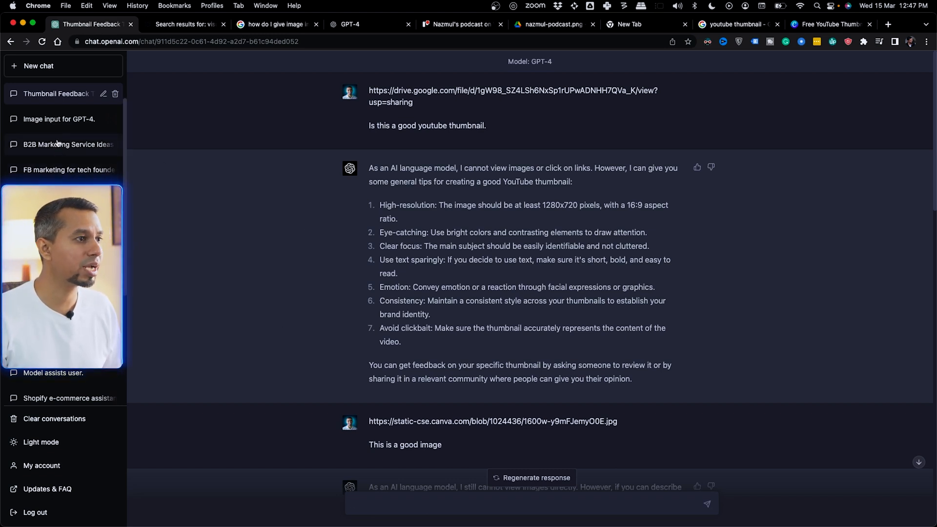
left_click(38, 66)
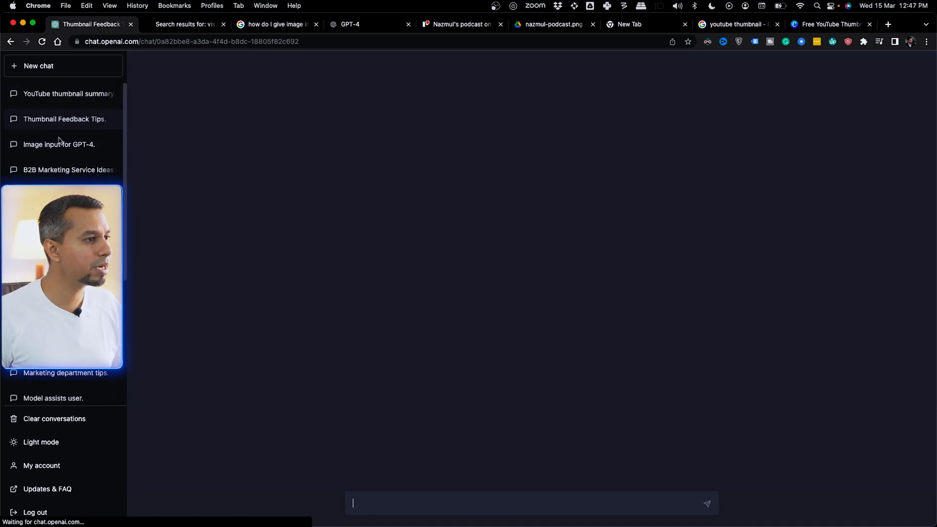
- Reopen the B2B Marketing Service Ideas chat at the names-only page list up to 40
left_click(68, 170)
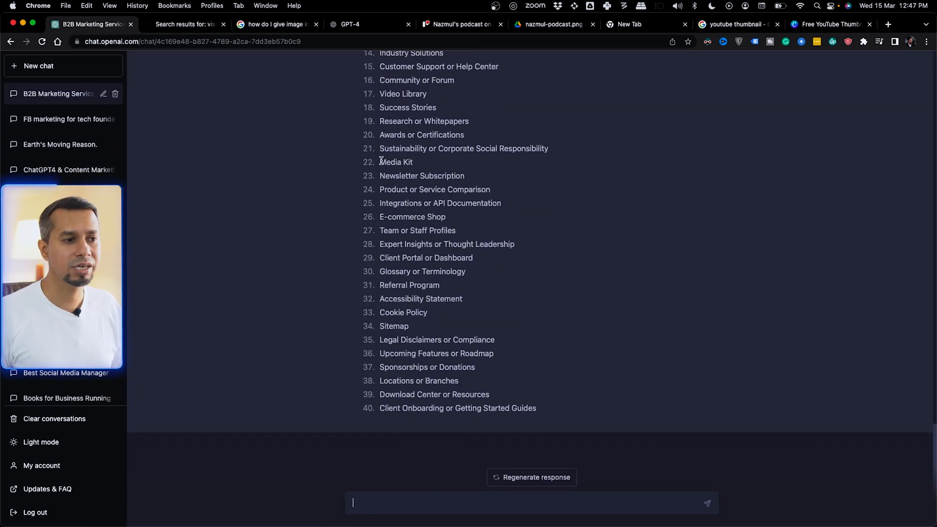
scroll("up", 3)
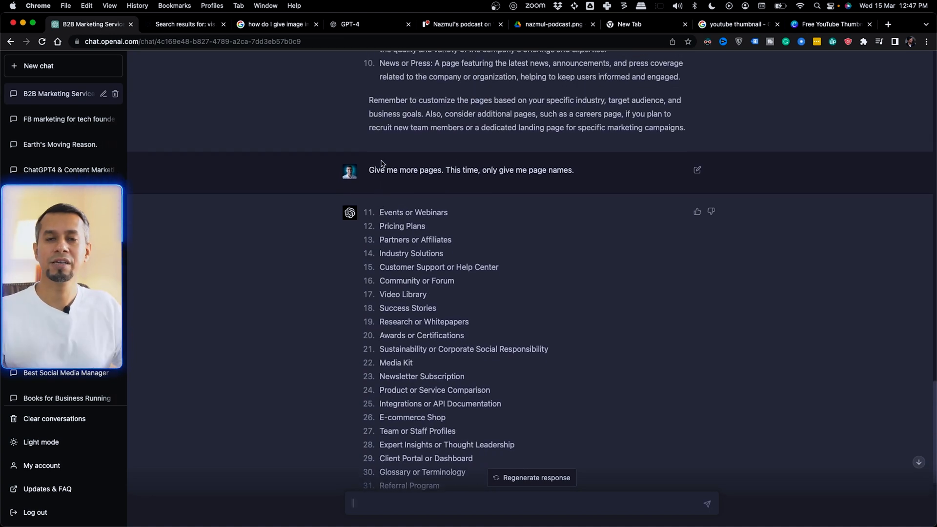